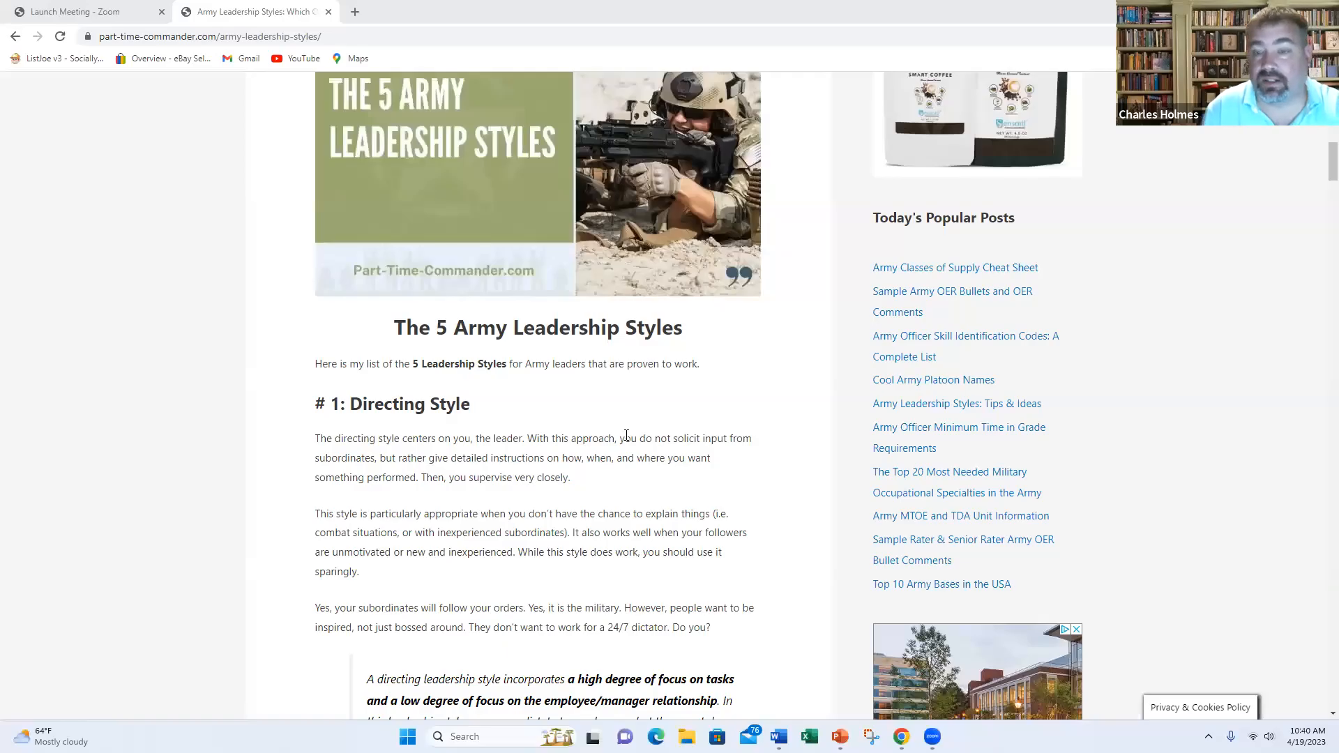
pyautogui.moveTo(626, 419)
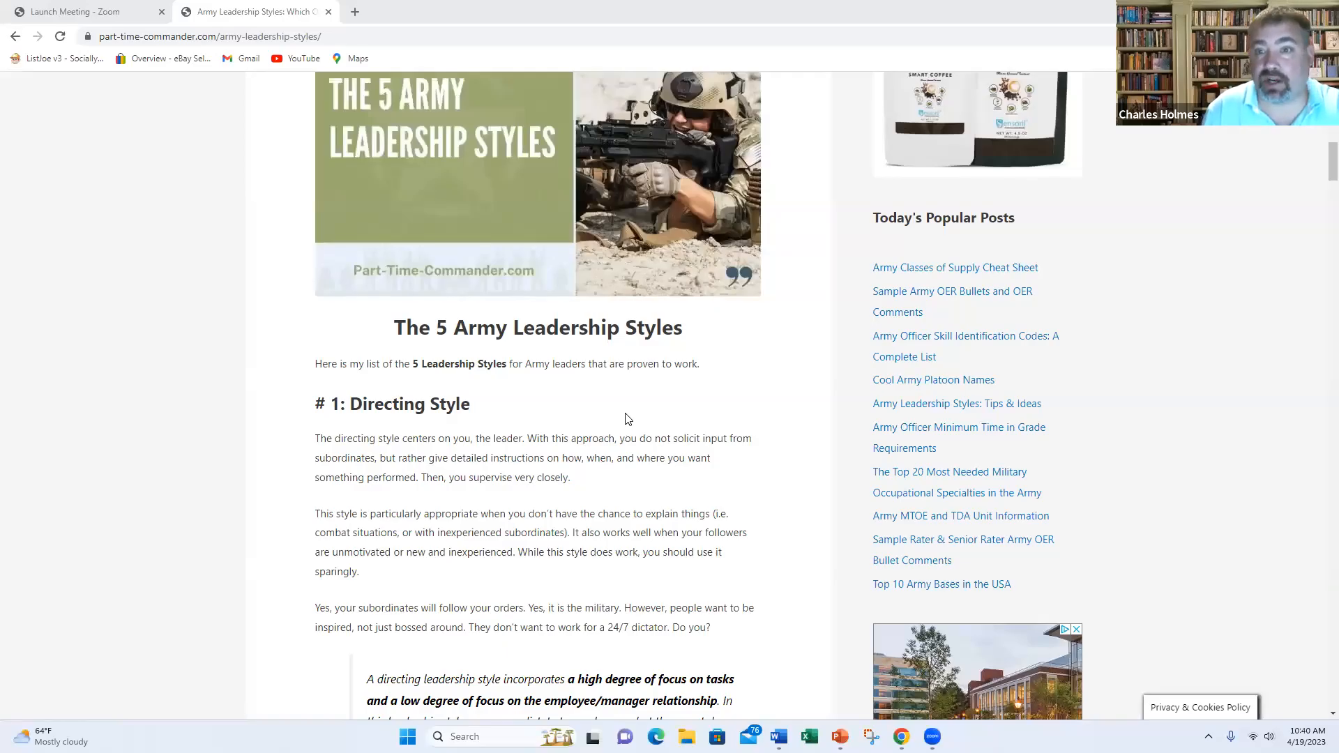
pyautogui.moveTo(585, 456)
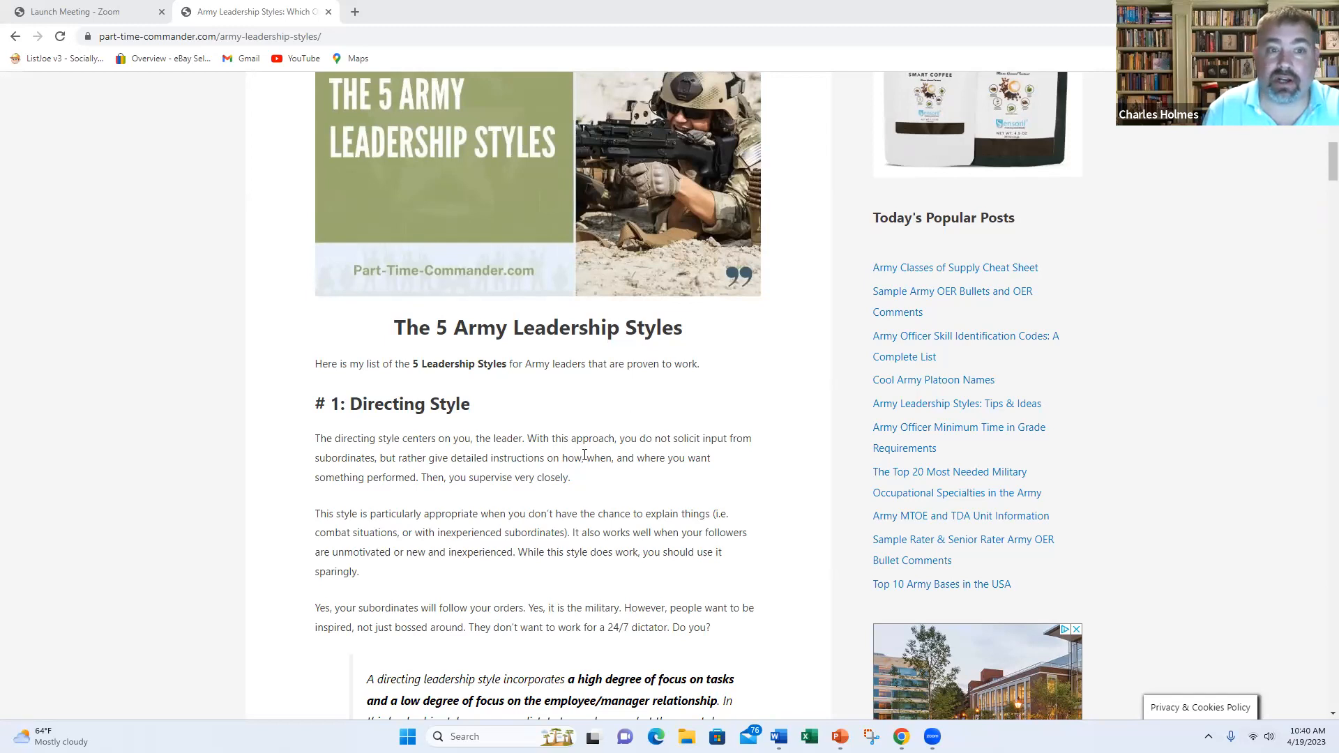
pyautogui.scroll(3)
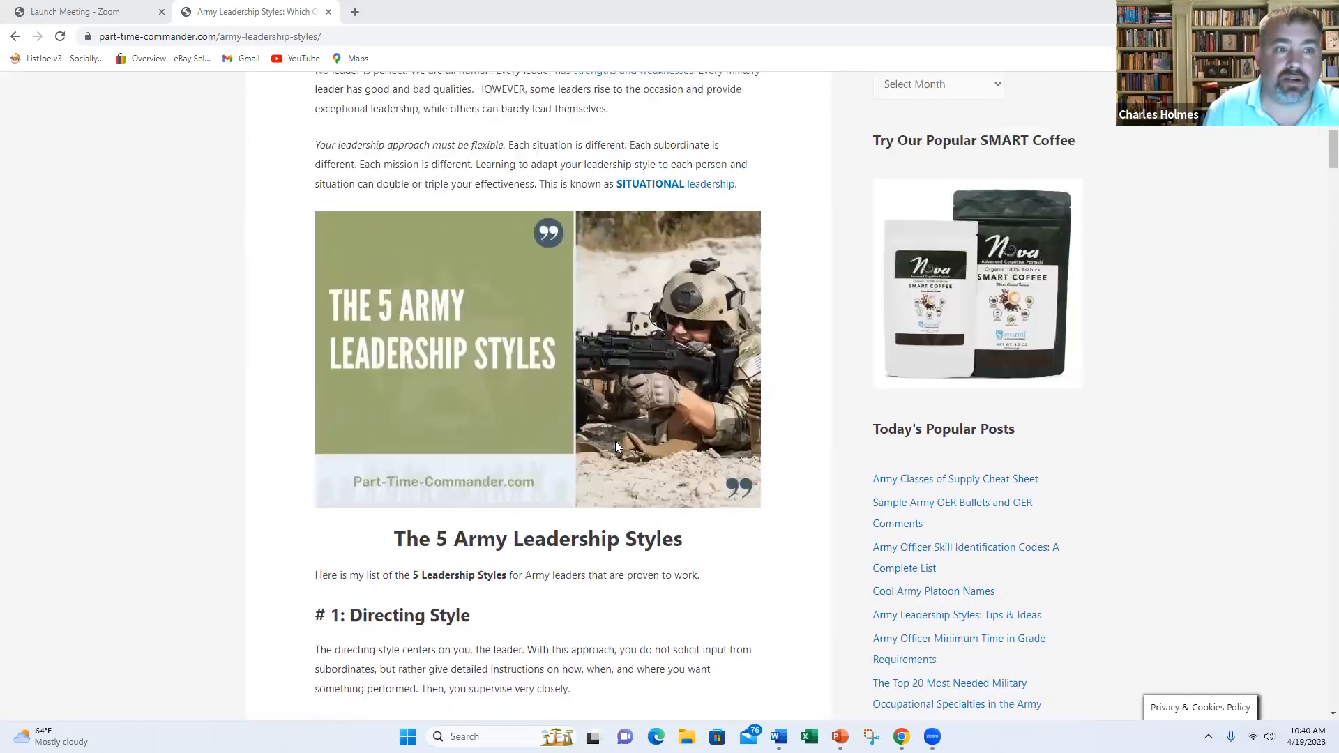
pyautogui.scroll(3)
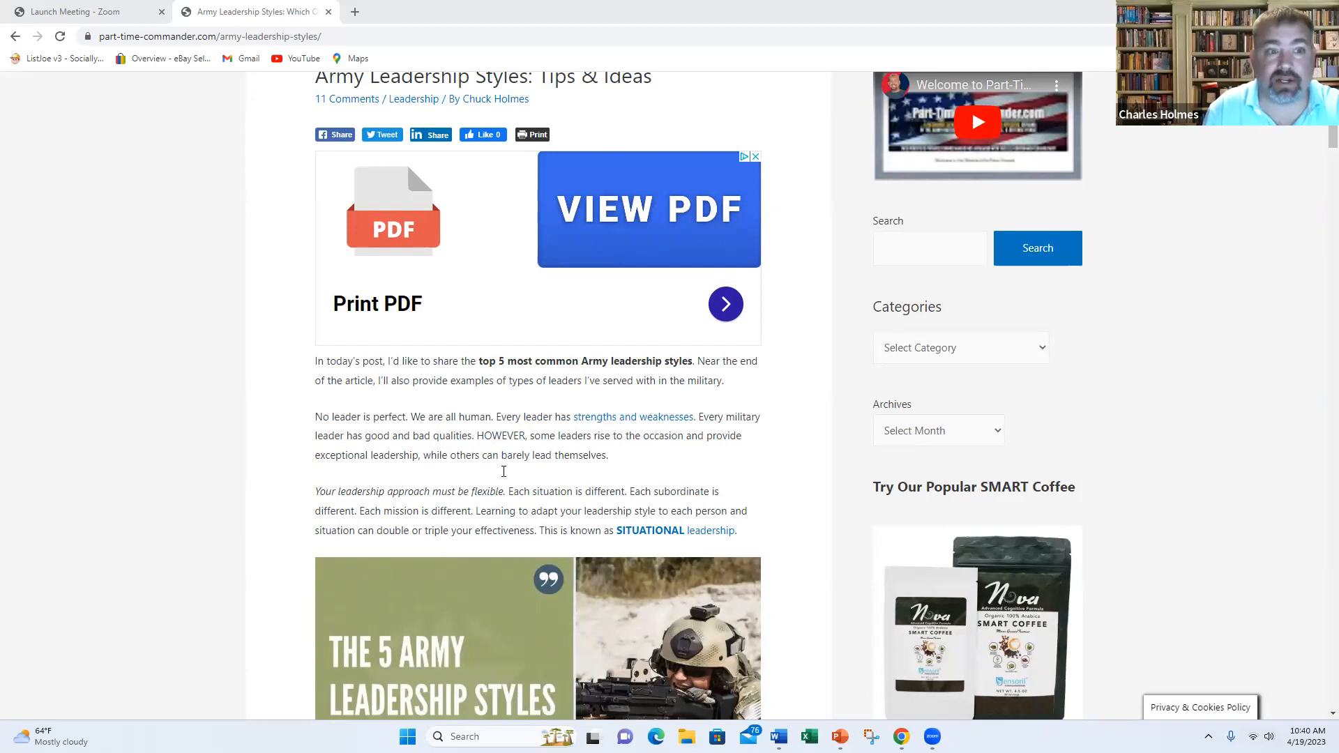
pyautogui.moveTo(508, 509)
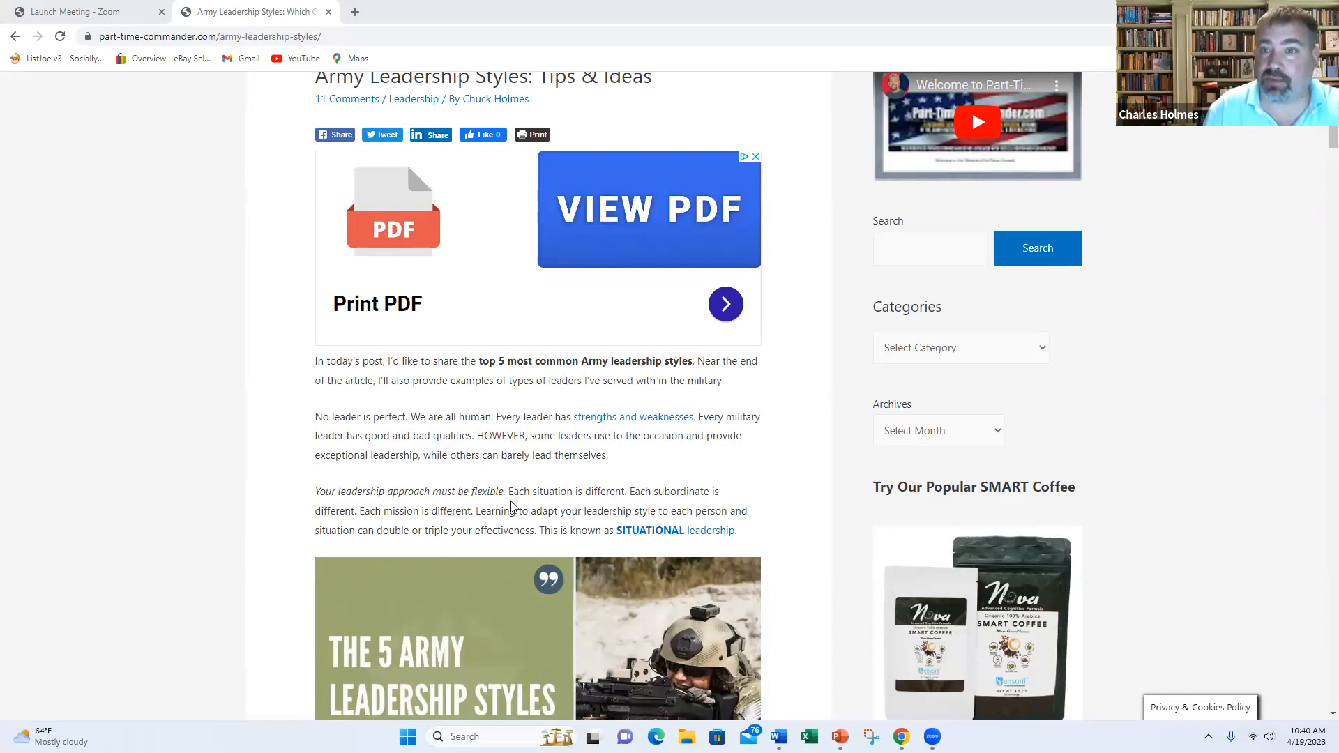
pyautogui.moveTo(427, 470)
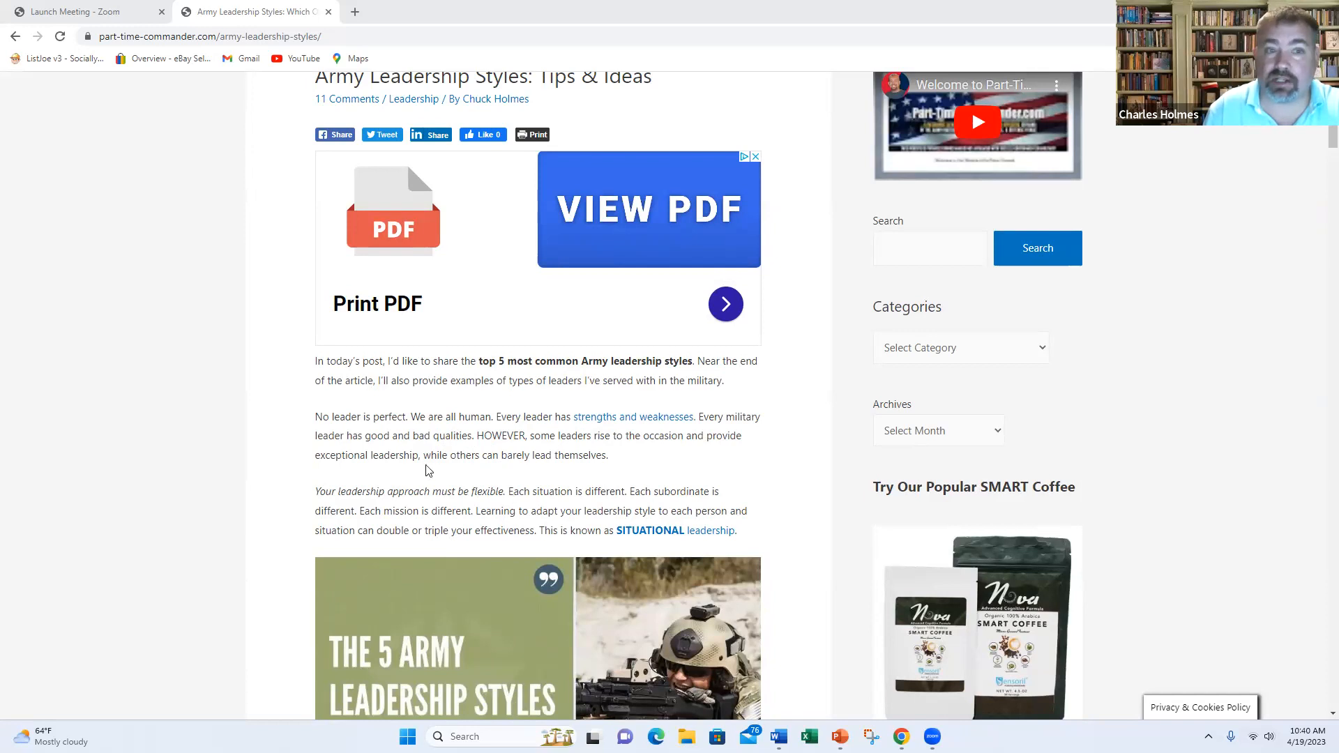
pyautogui.moveTo(562, 478)
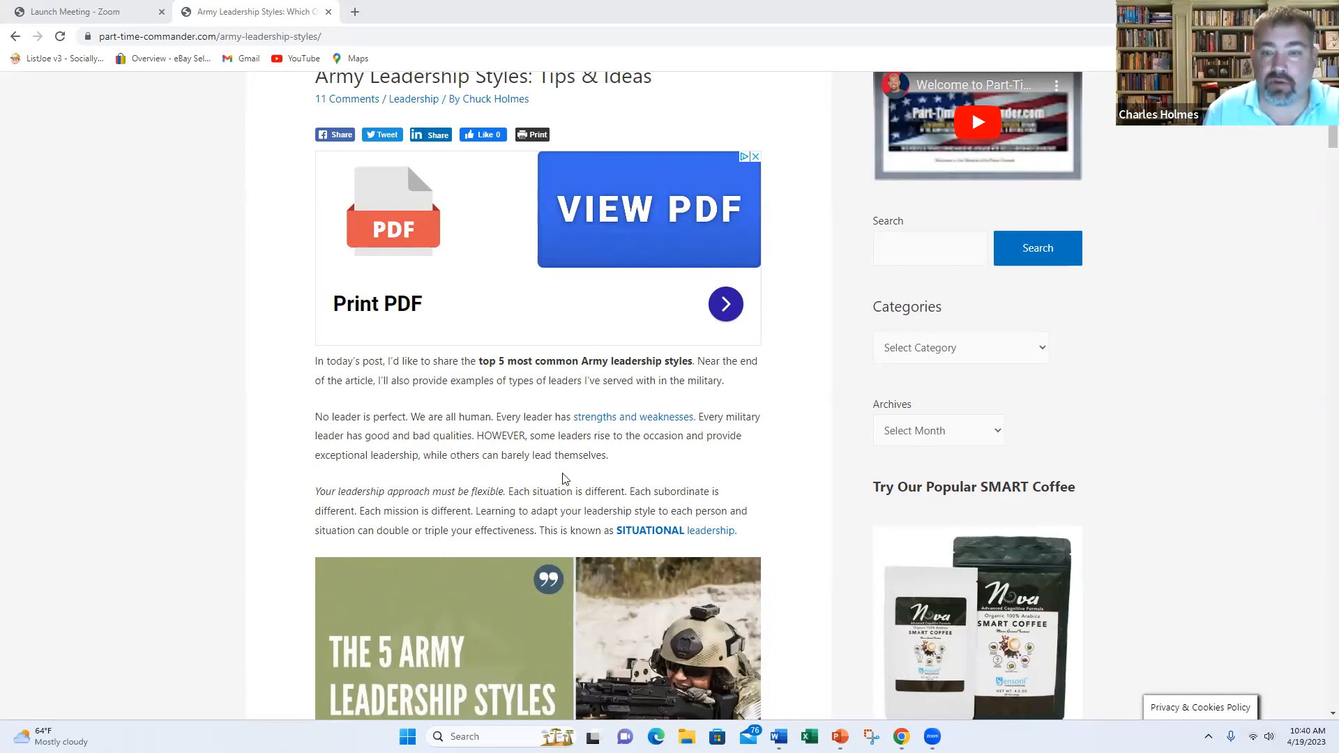
pyautogui.moveTo(566, 475)
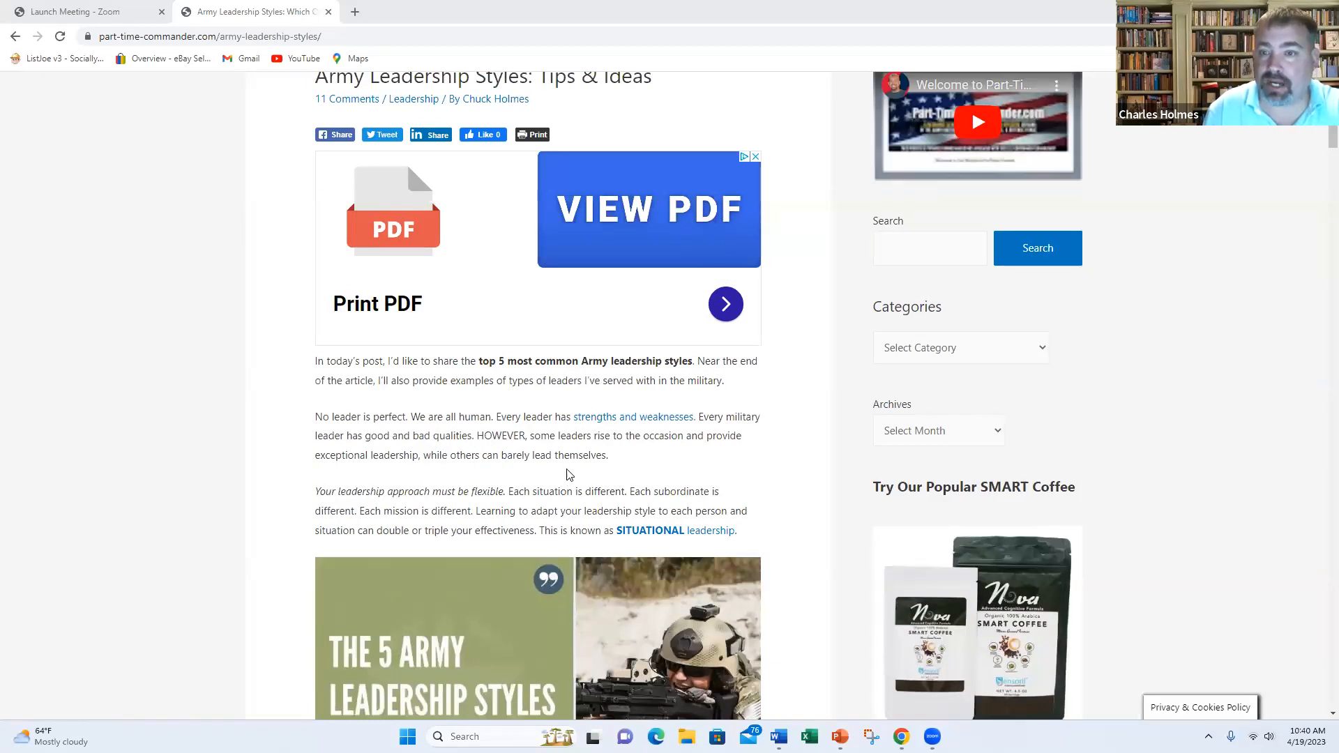
pyautogui.moveTo(547, 524)
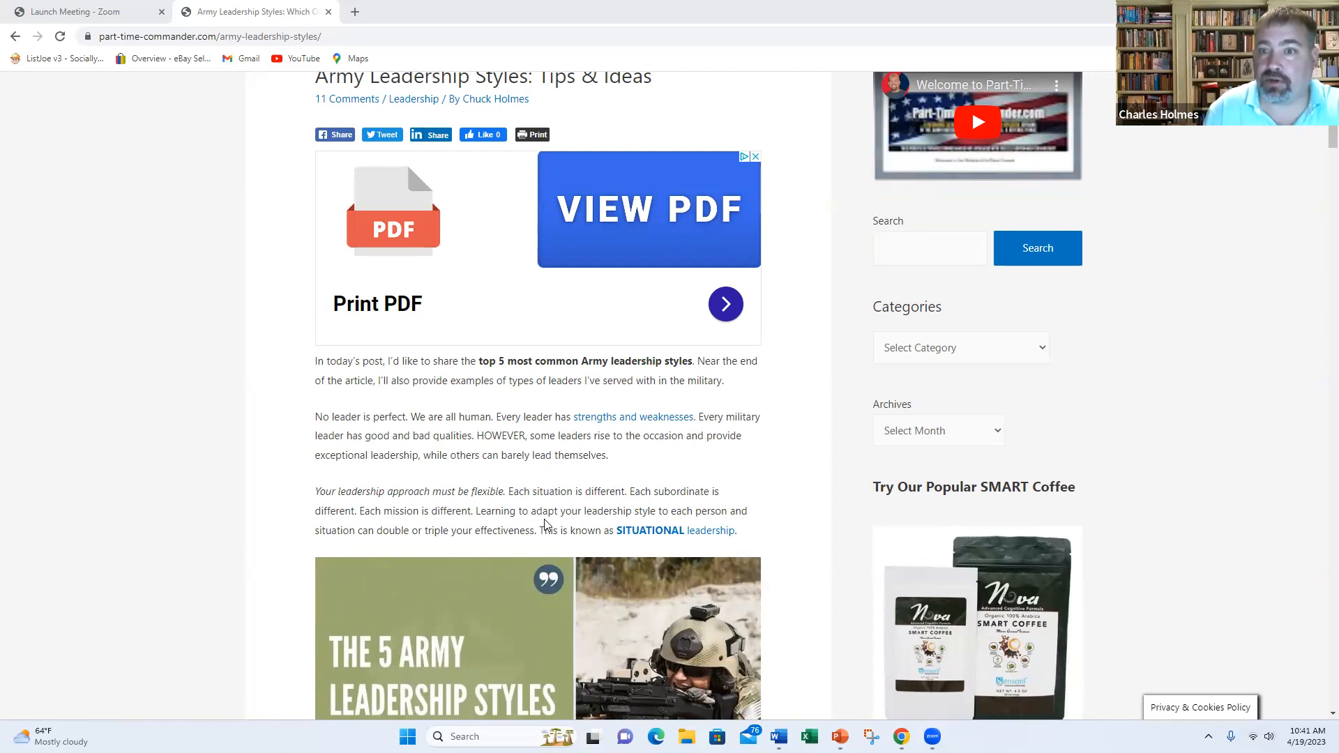
pyautogui.moveTo(493, 528)
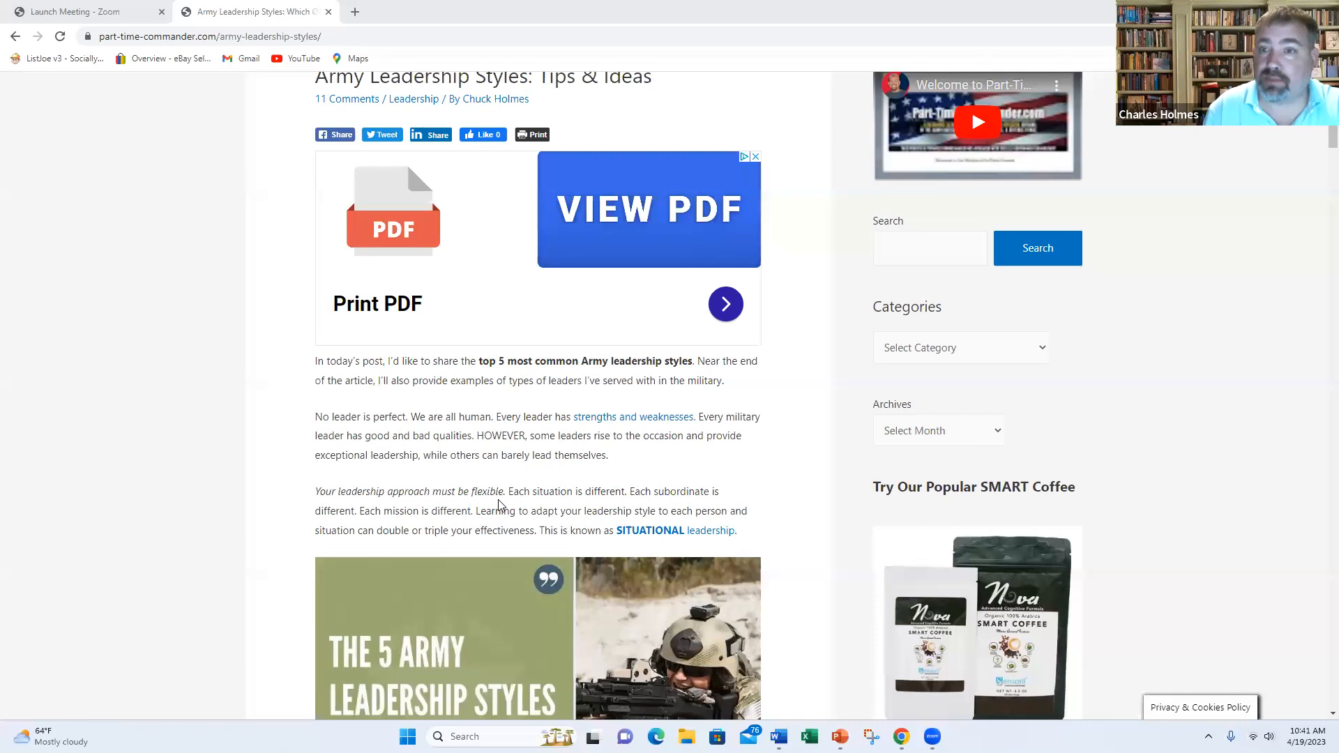
pyautogui.scroll(-3)
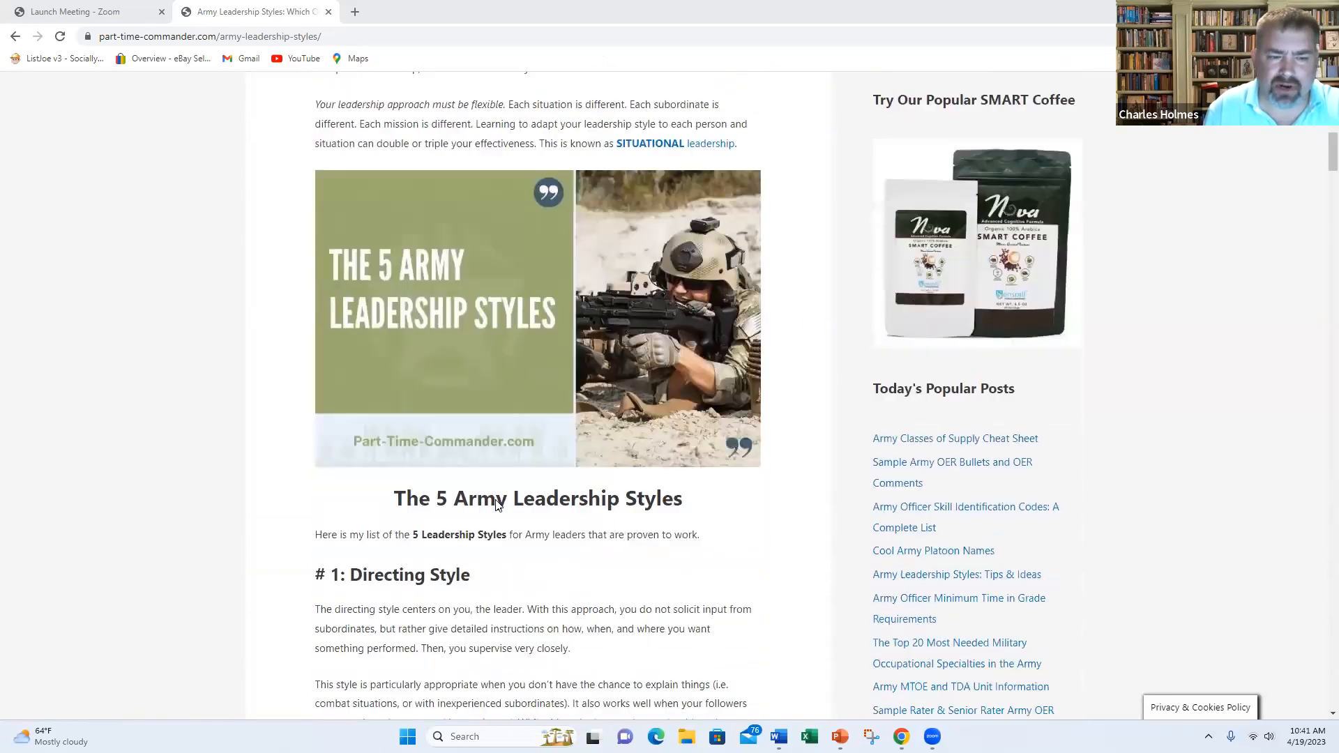
pyautogui.scroll(-3)
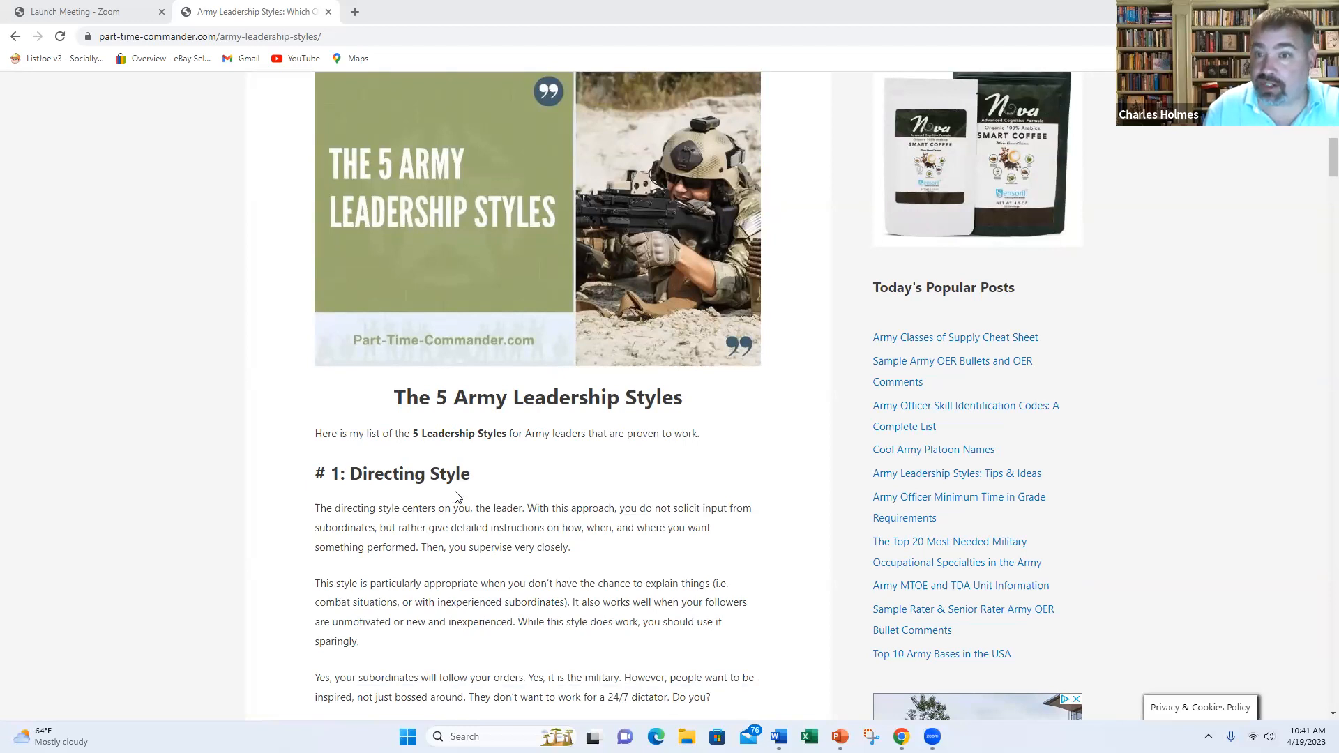
pyautogui.moveTo(464, 495)
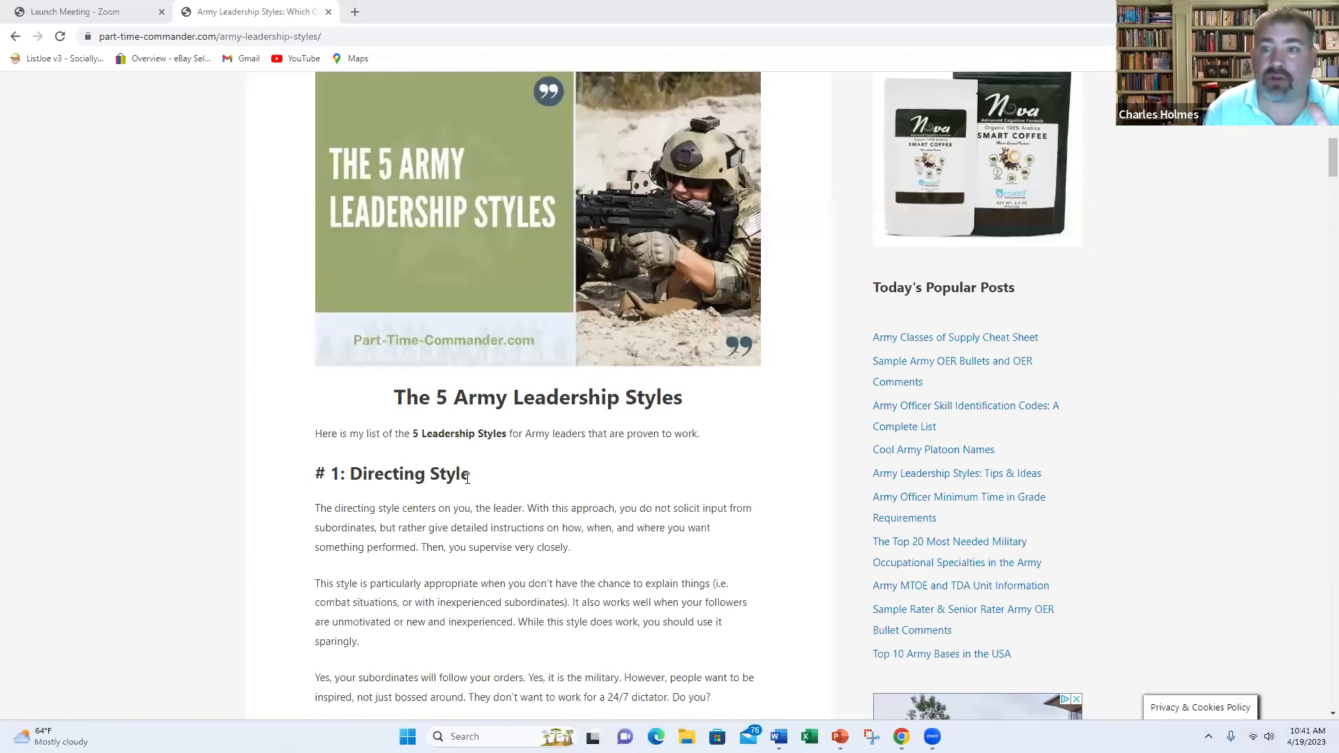
pyautogui.scroll(-3)
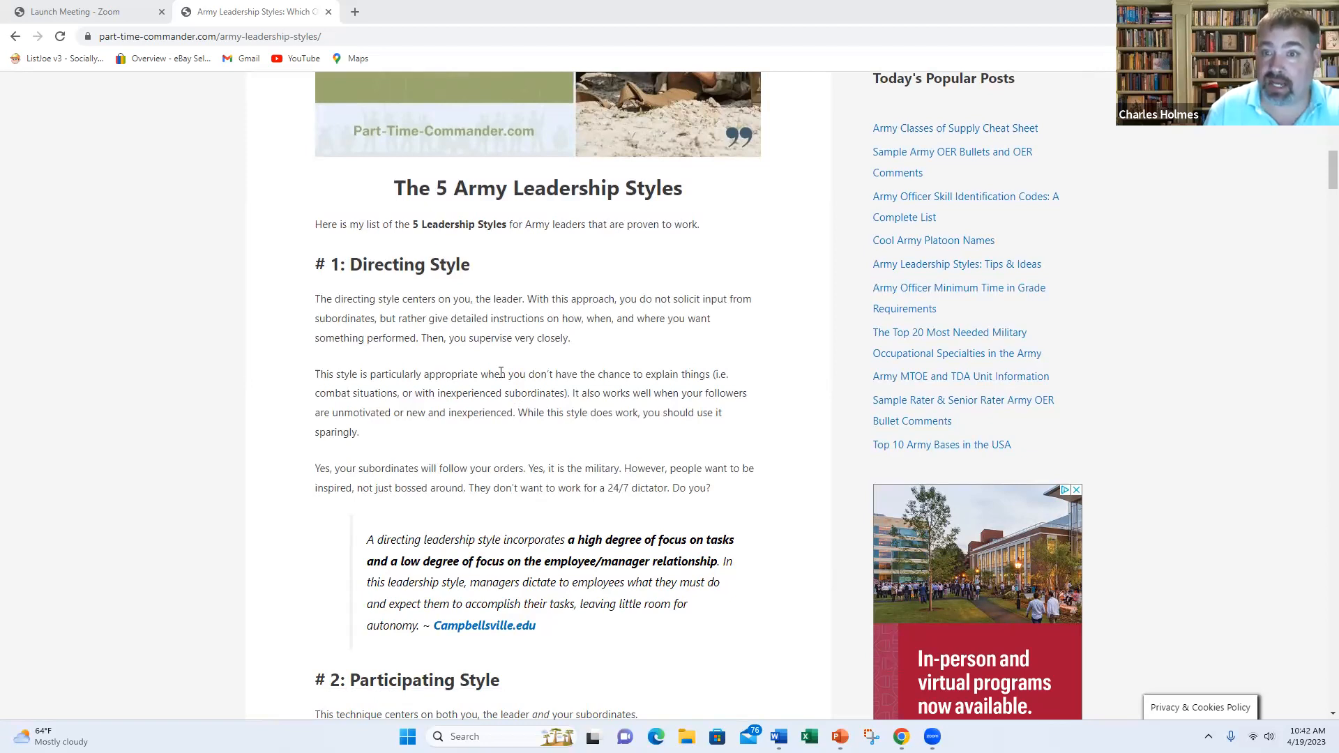
pyautogui.moveTo(537, 438)
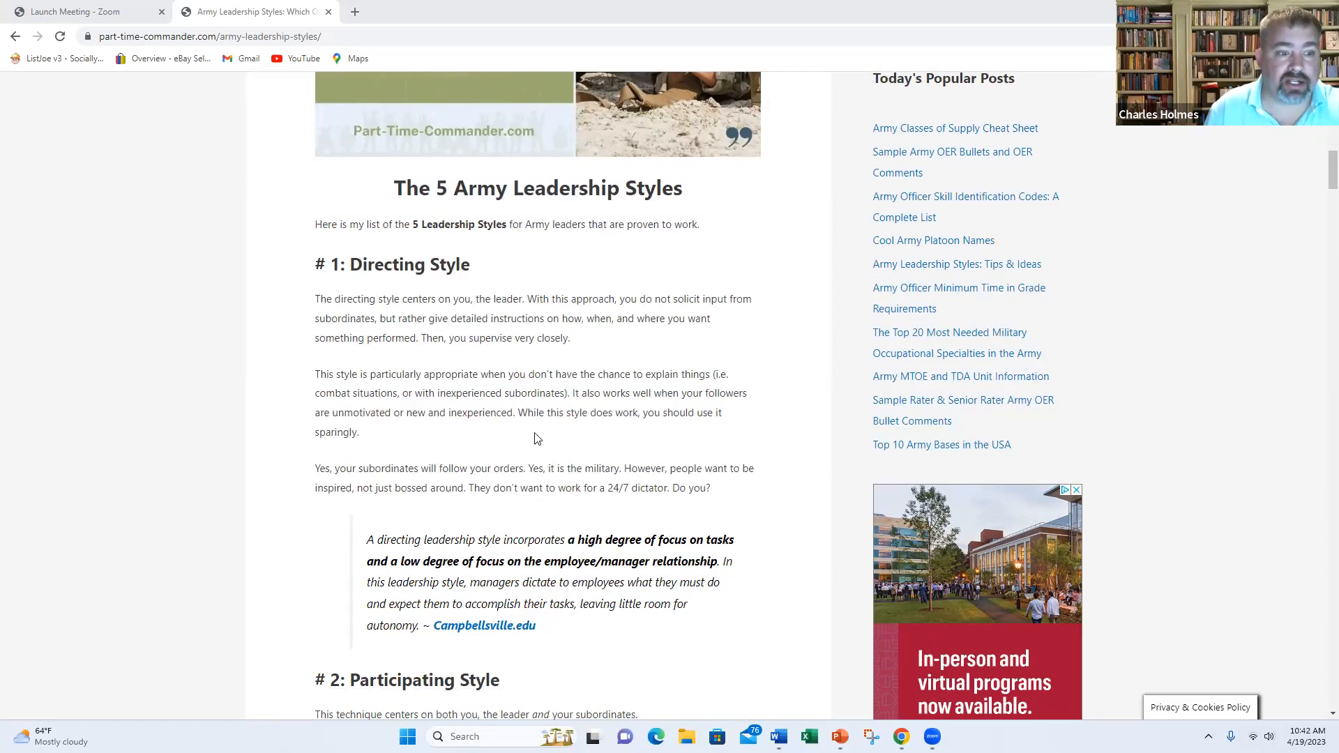
pyautogui.moveTo(559, 466)
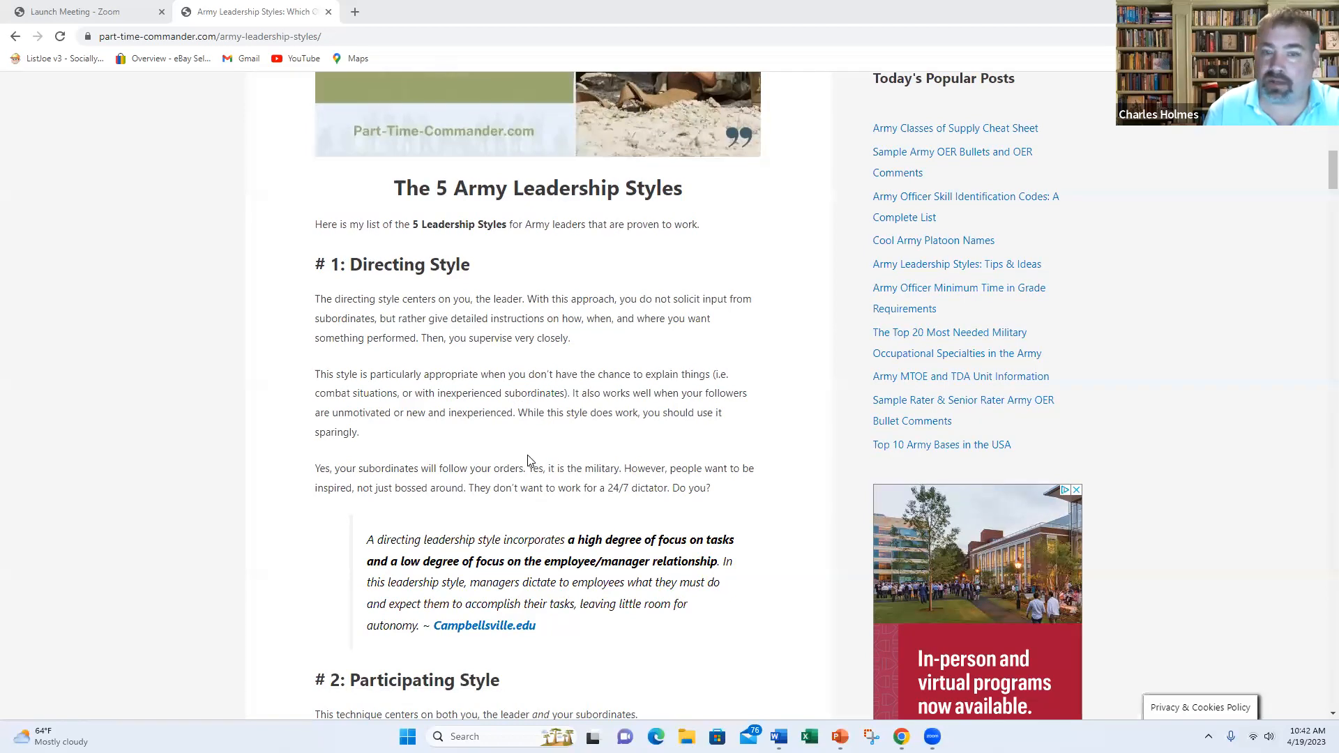
pyautogui.moveTo(562, 438)
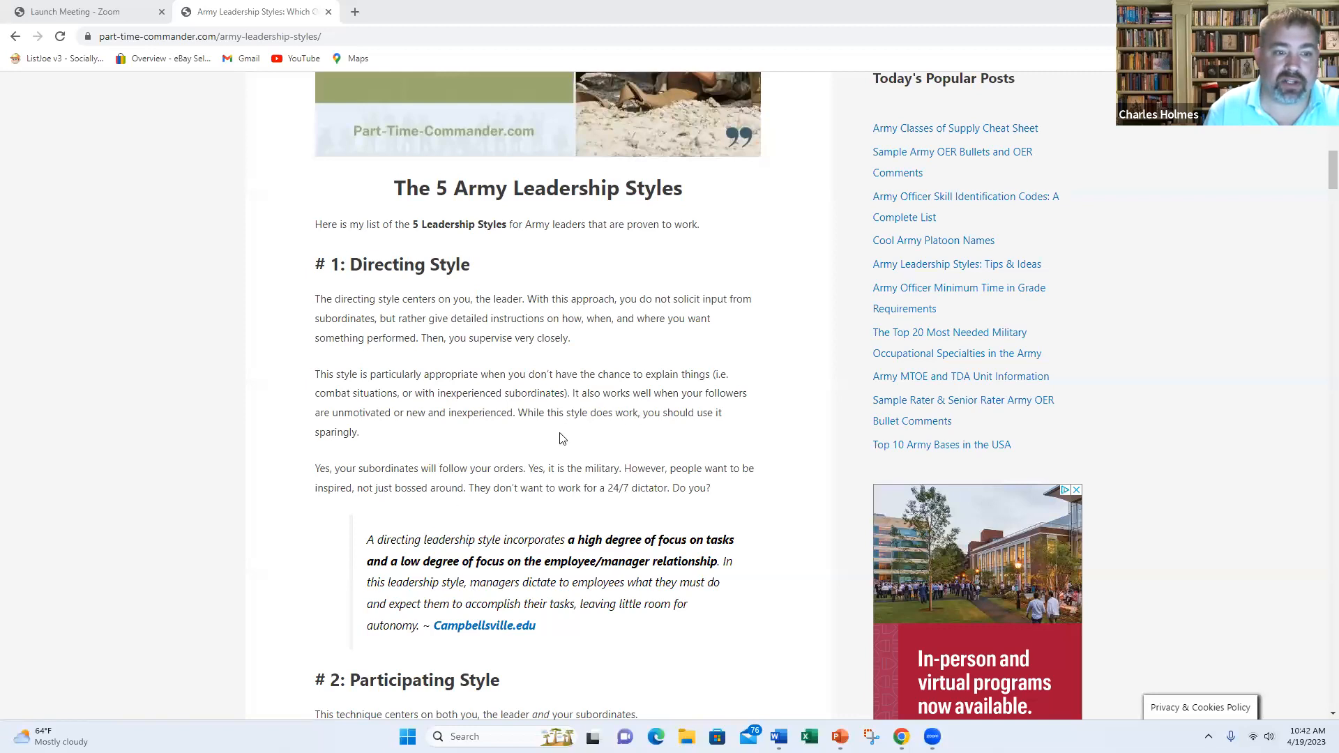
pyautogui.moveTo(567, 449)
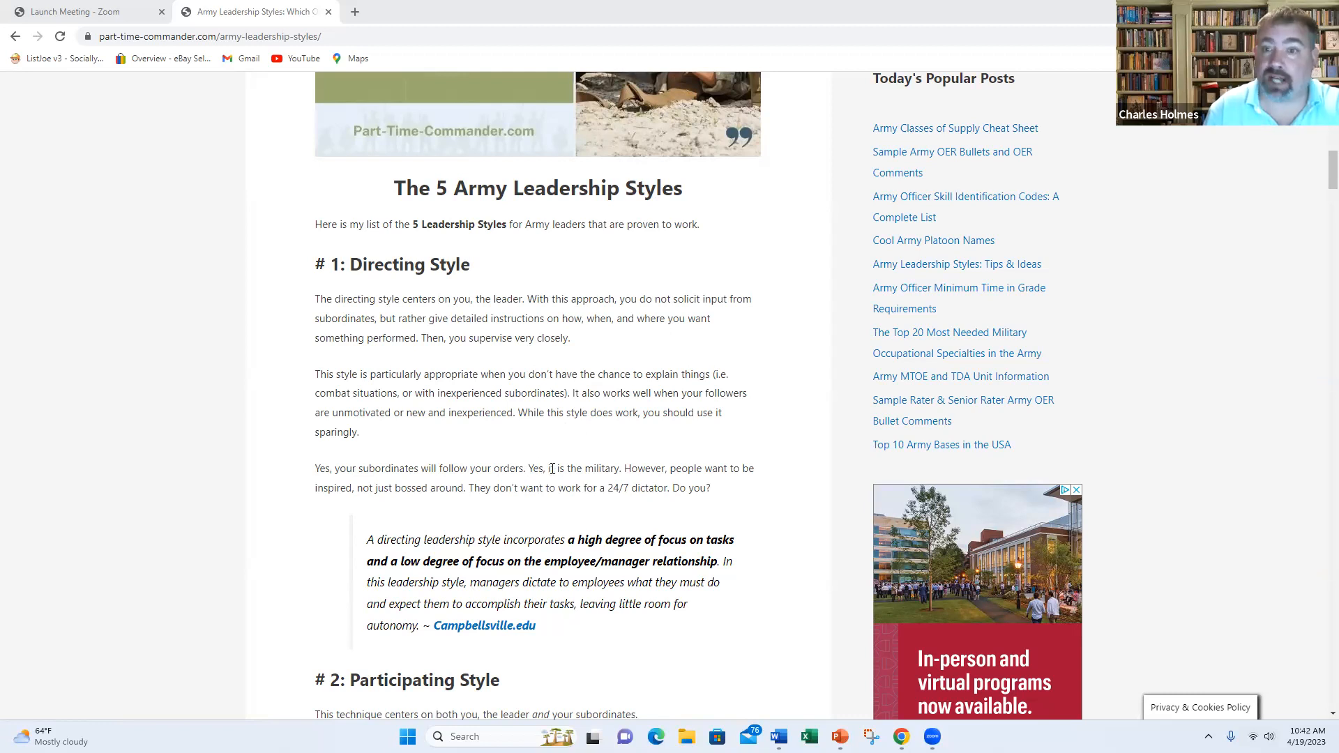
pyautogui.scroll(-3)
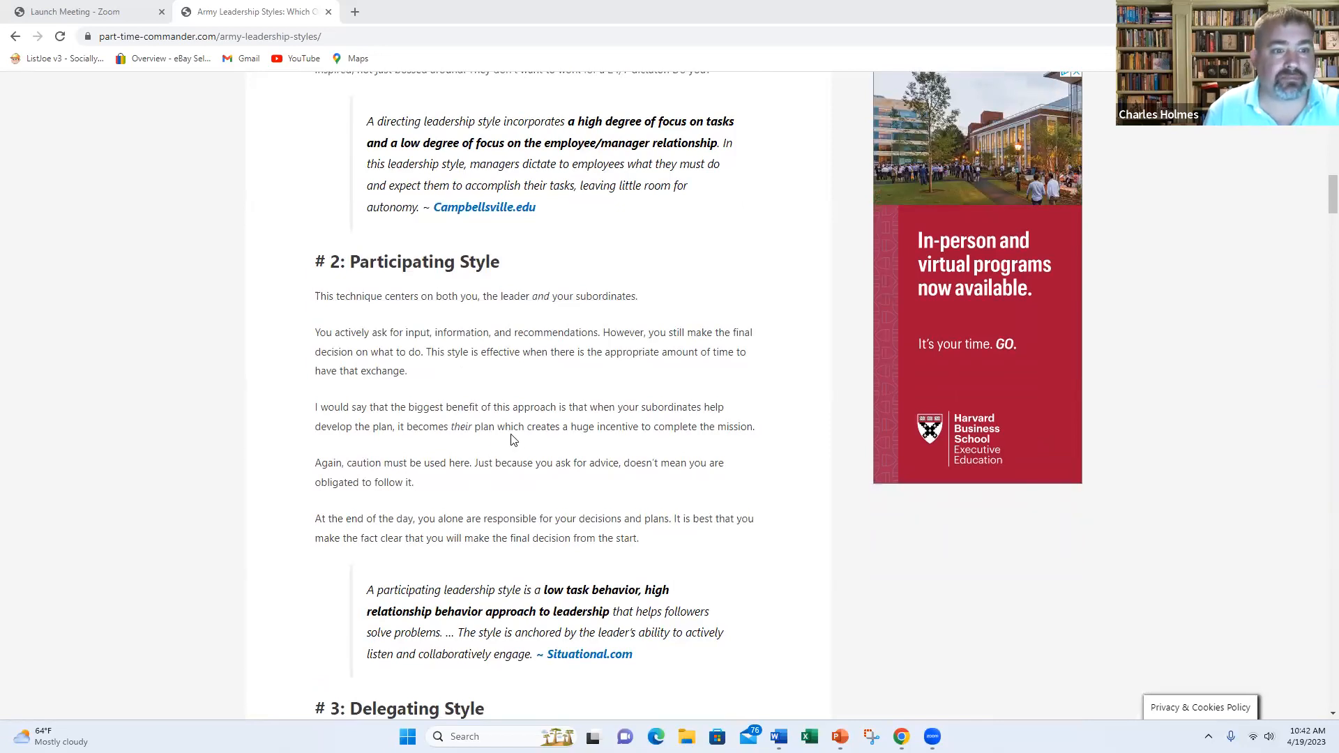
pyautogui.moveTo(502, 441)
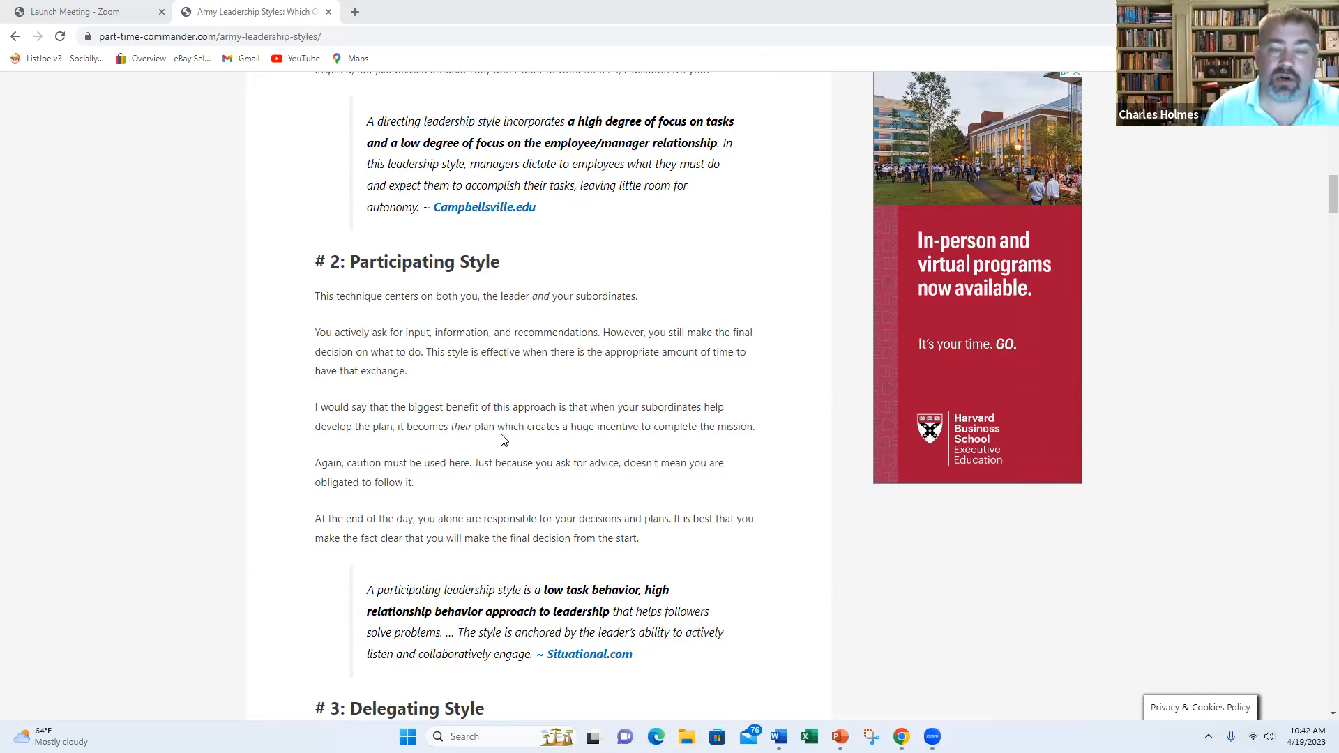
pyautogui.moveTo(507, 427)
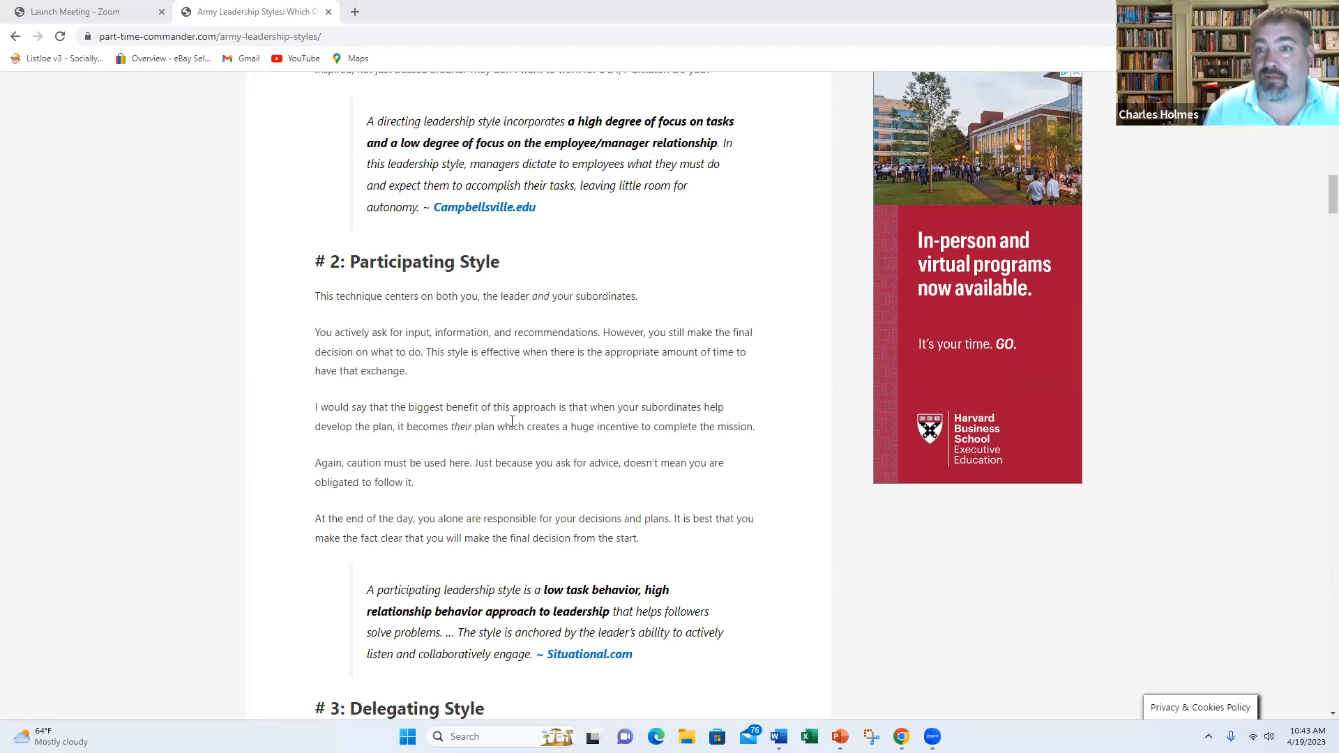
pyautogui.moveTo(522, 426)
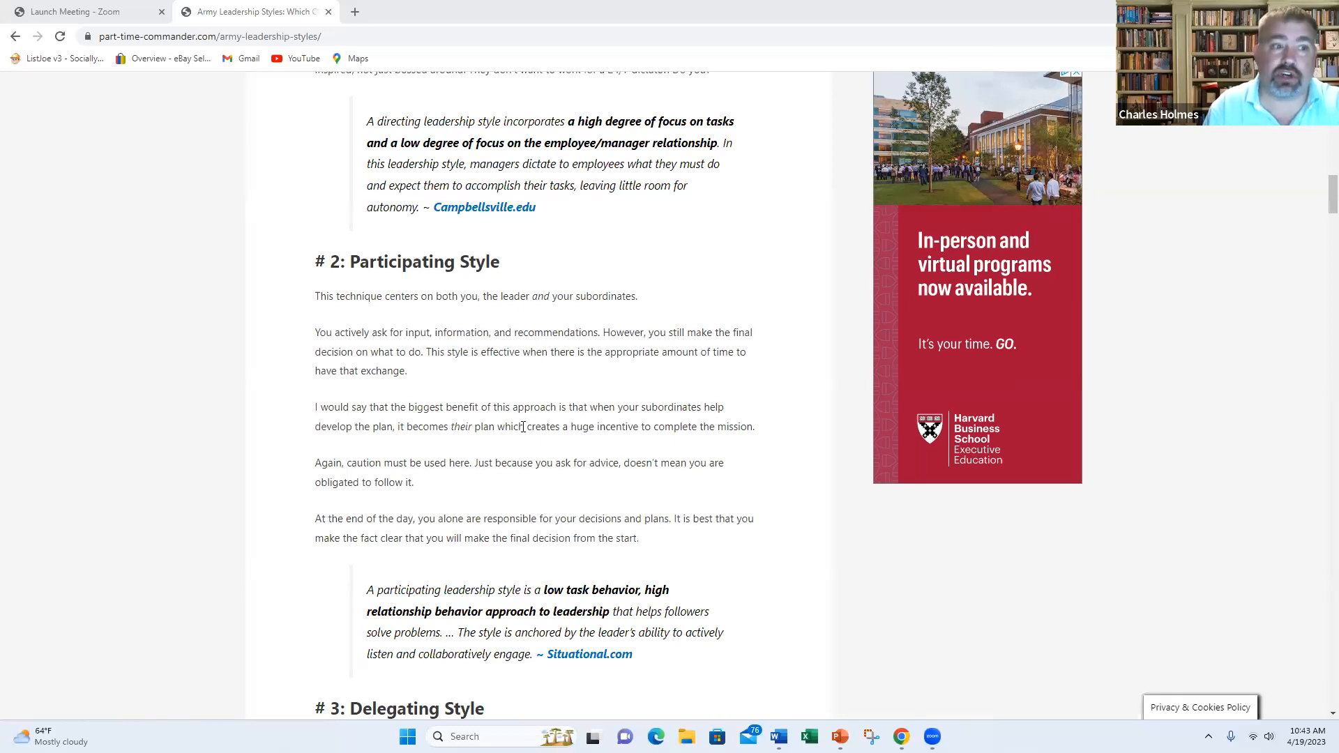
pyautogui.moveTo(542, 391)
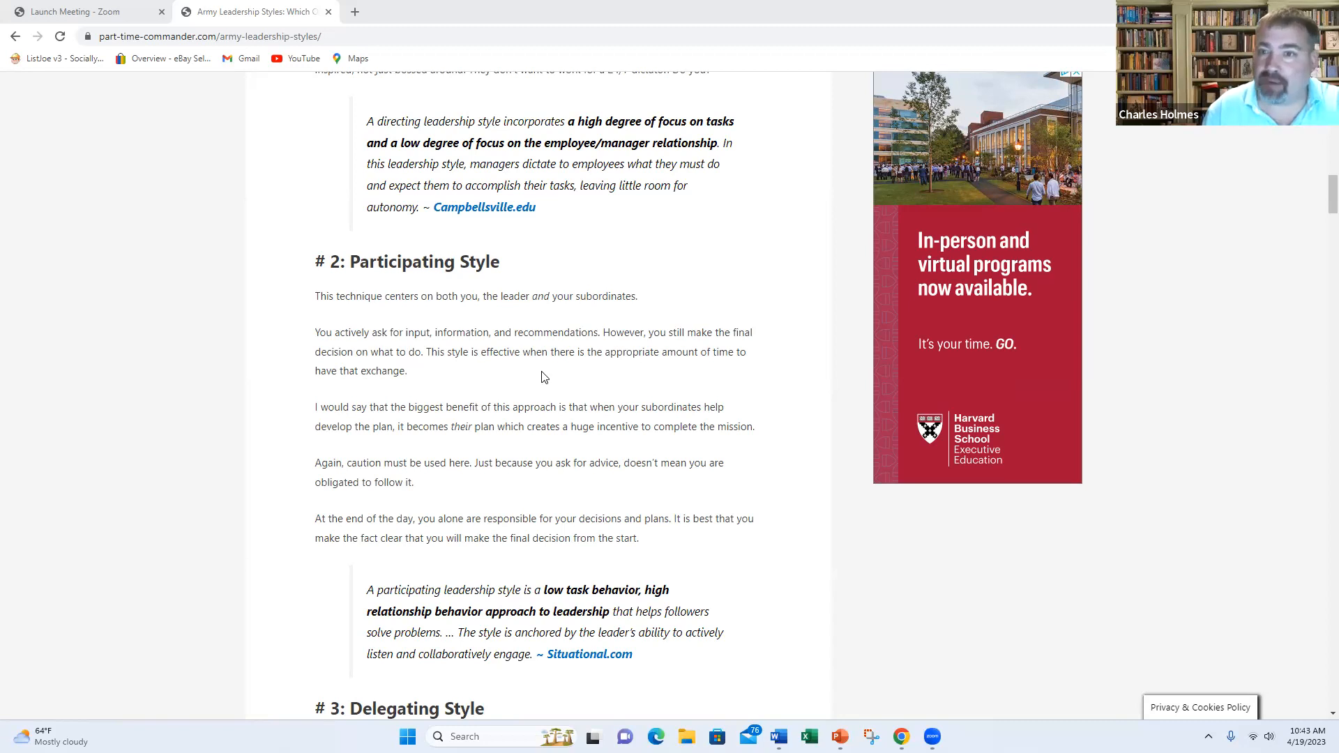
pyautogui.moveTo(529, 457)
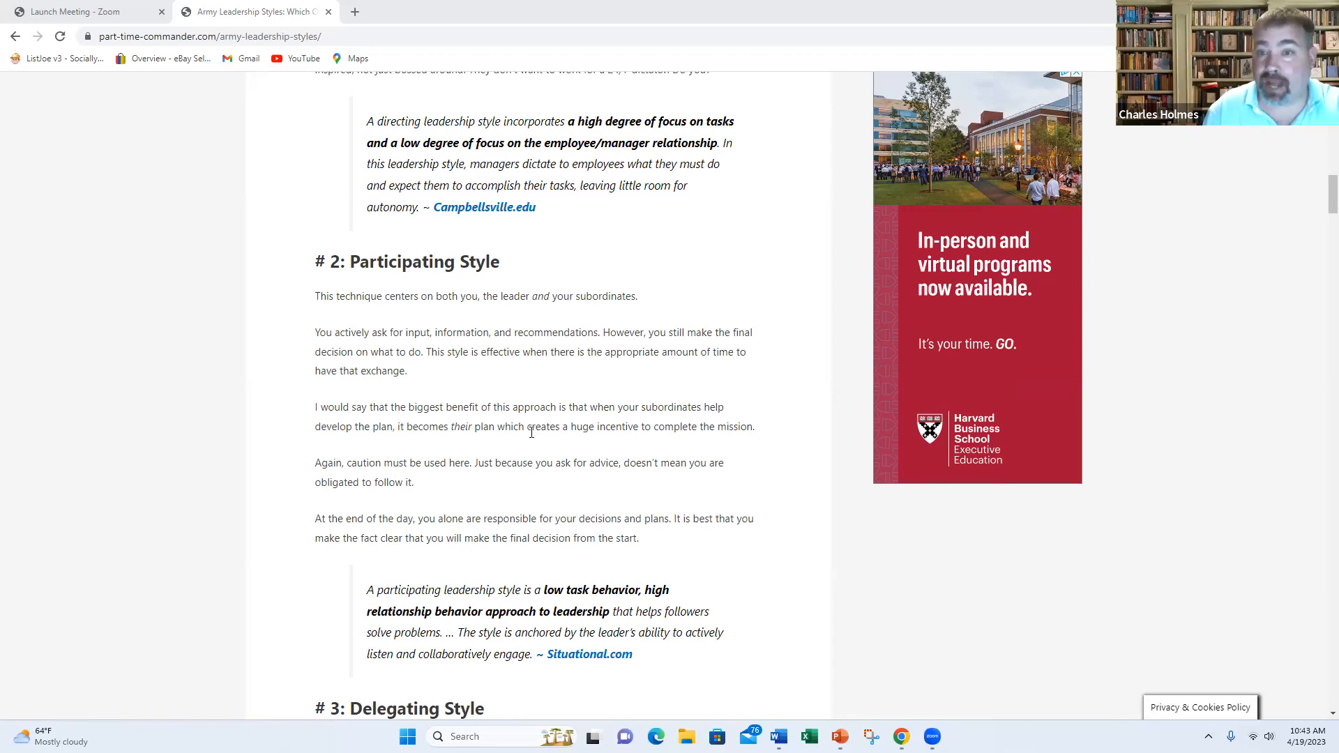
pyautogui.moveTo(530, 408)
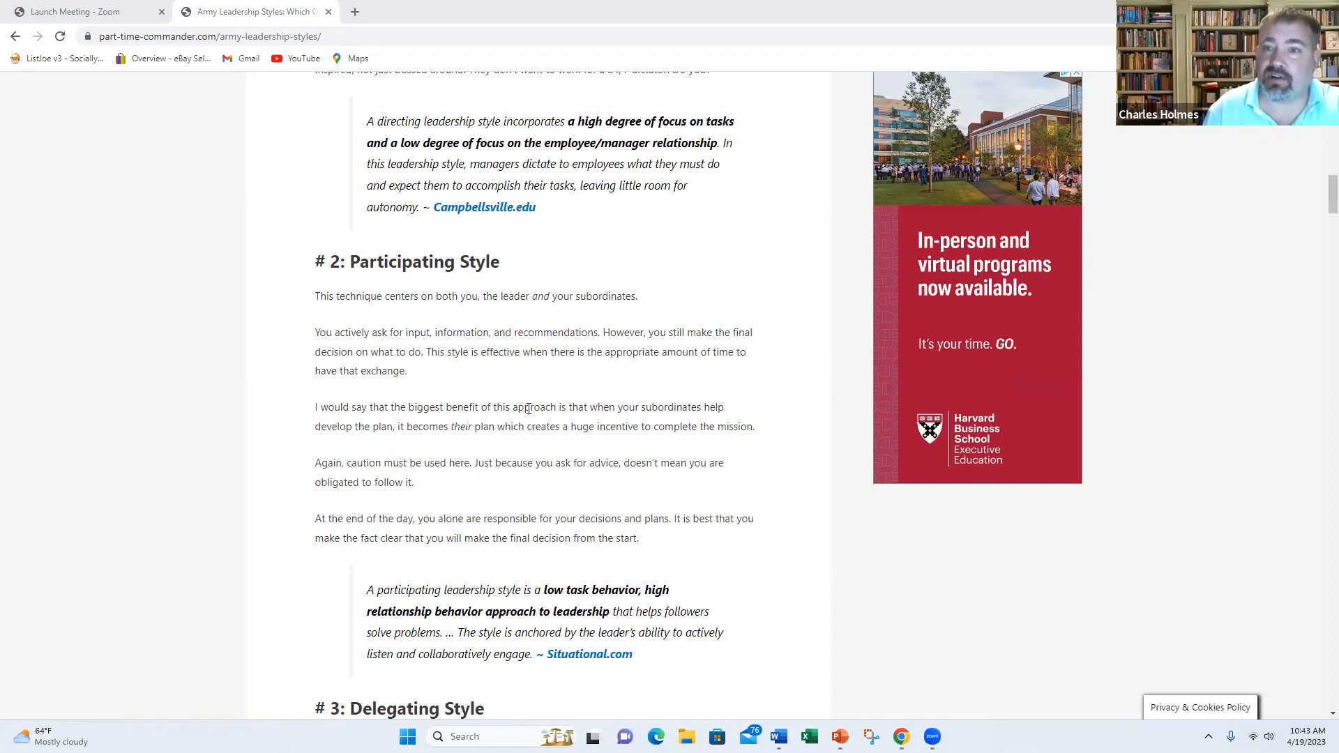
pyautogui.scroll(-3)
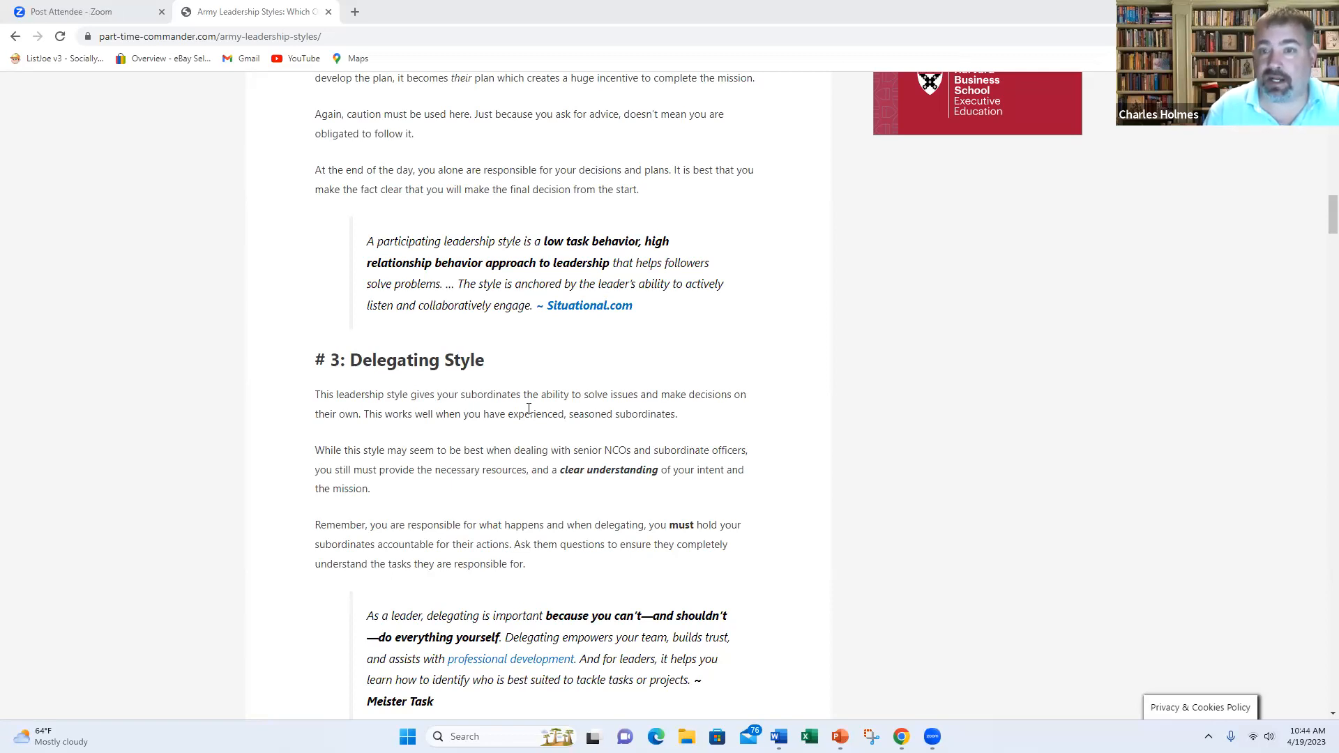
pyautogui.scroll(-3)
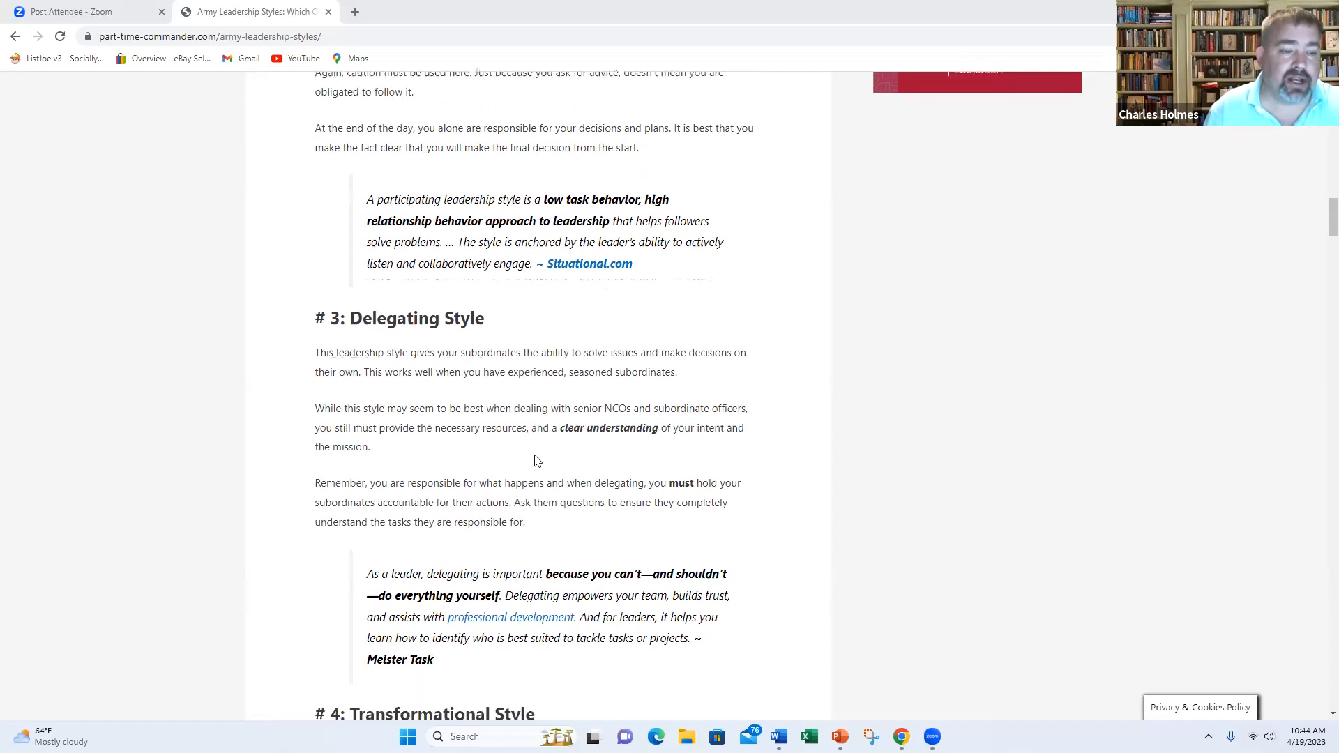
pyautogui.scroll(-3)
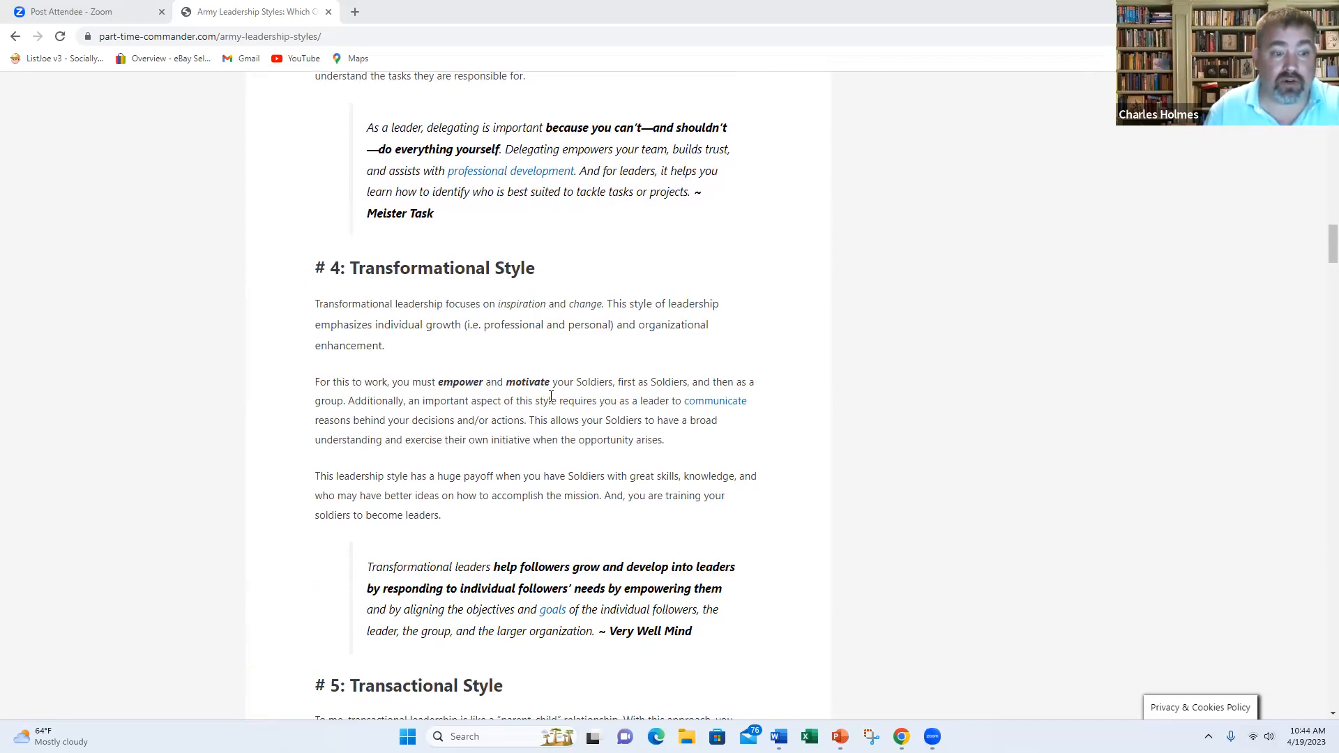
pyautogui.moveTo(467, 437)
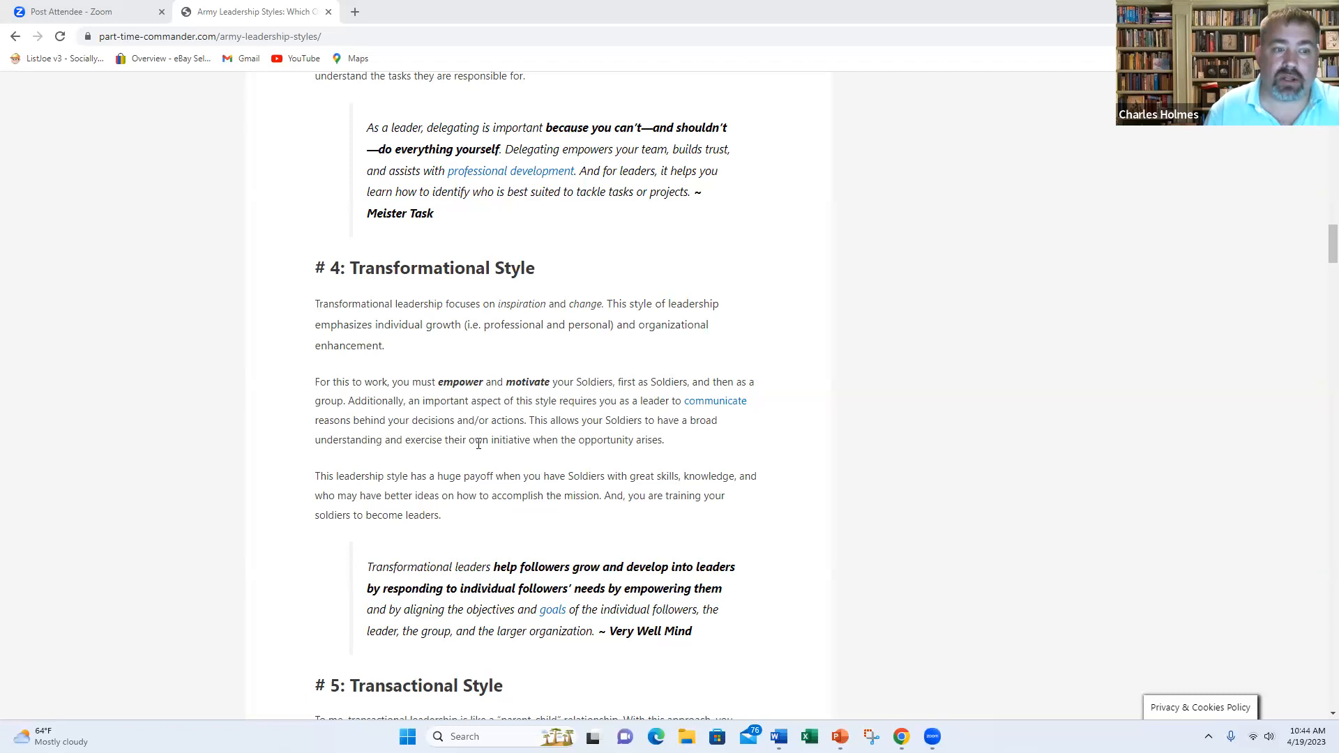
pyautogui.moveTo(547, 471)
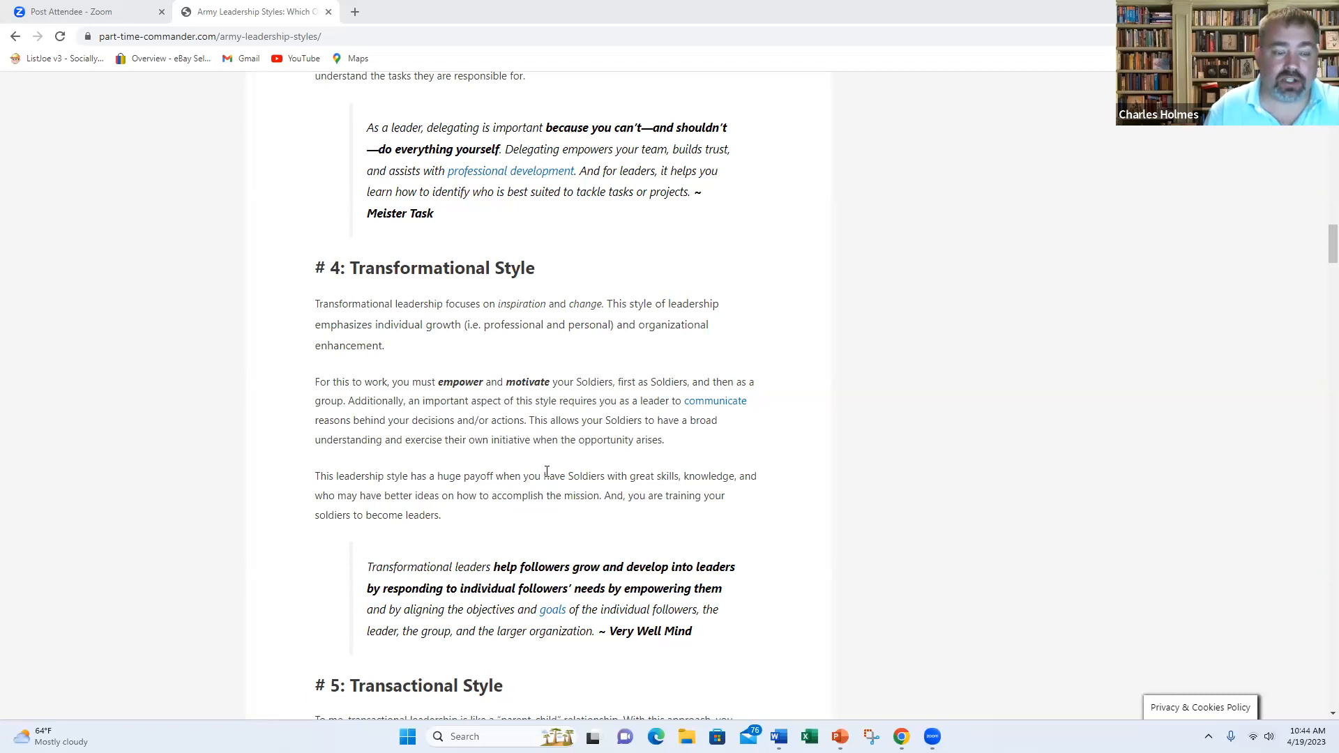
pyautogui.scroll(-3)
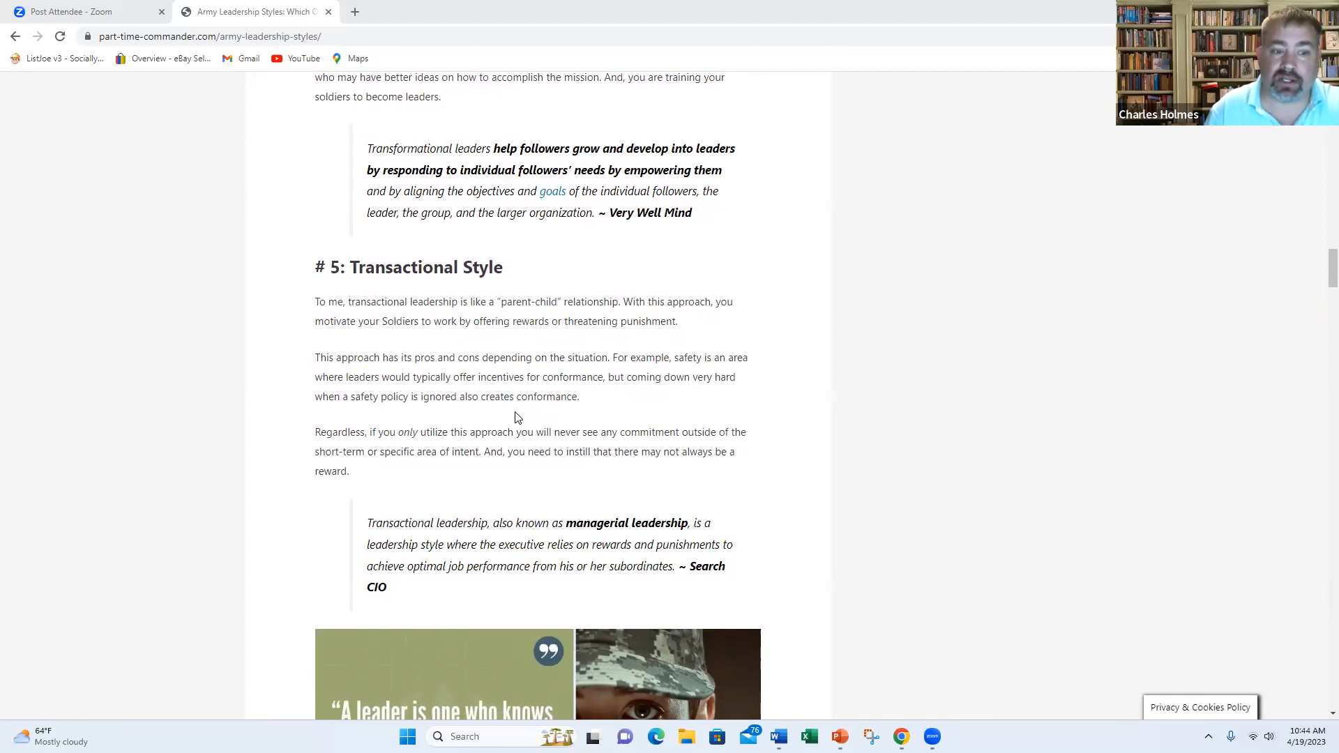
pyautogui.scroll(-3)
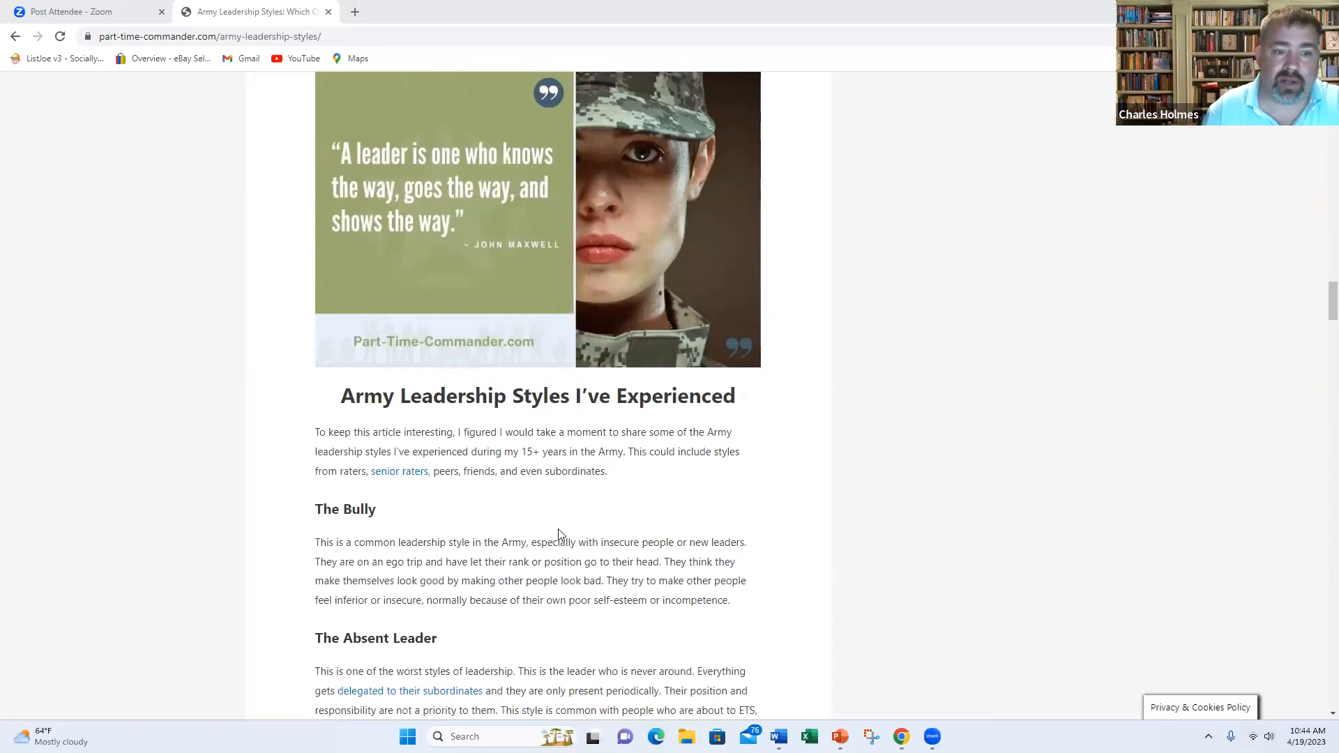
pyautogui.scroll(-3)
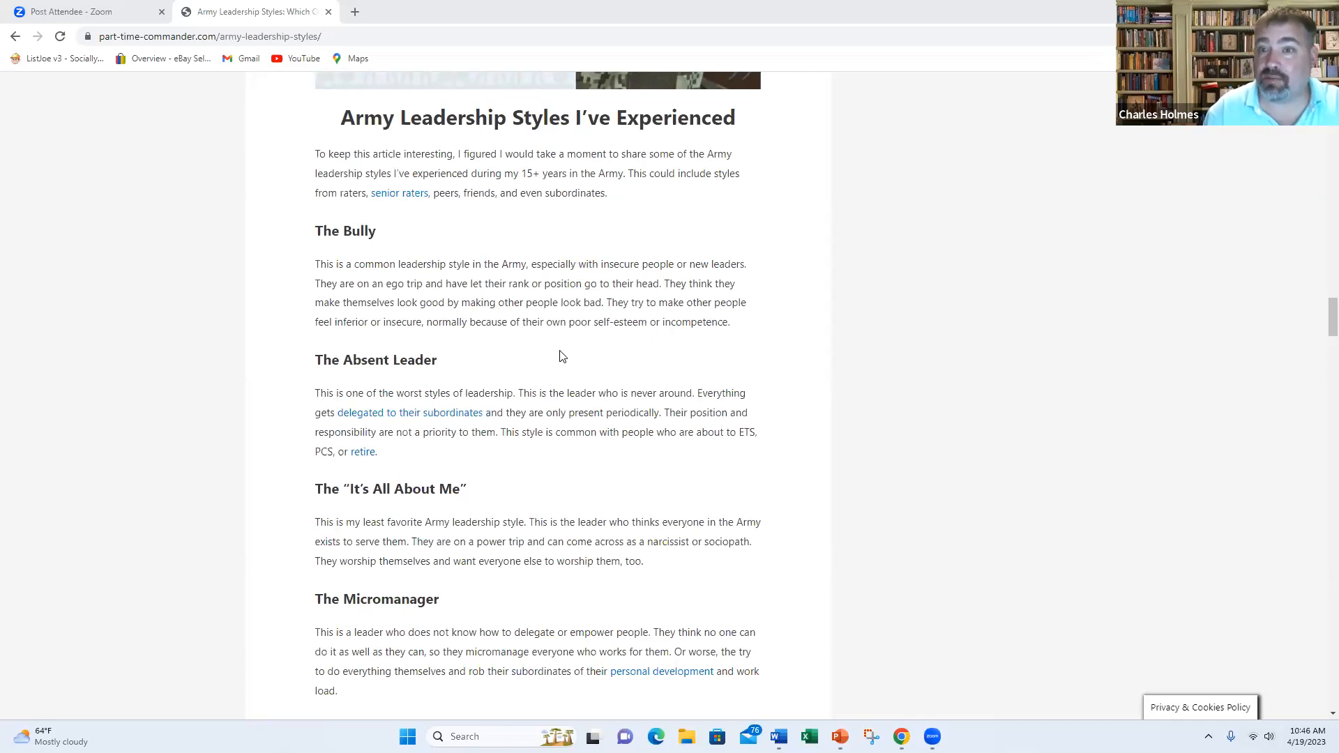
pyautogui.scroll(-3)
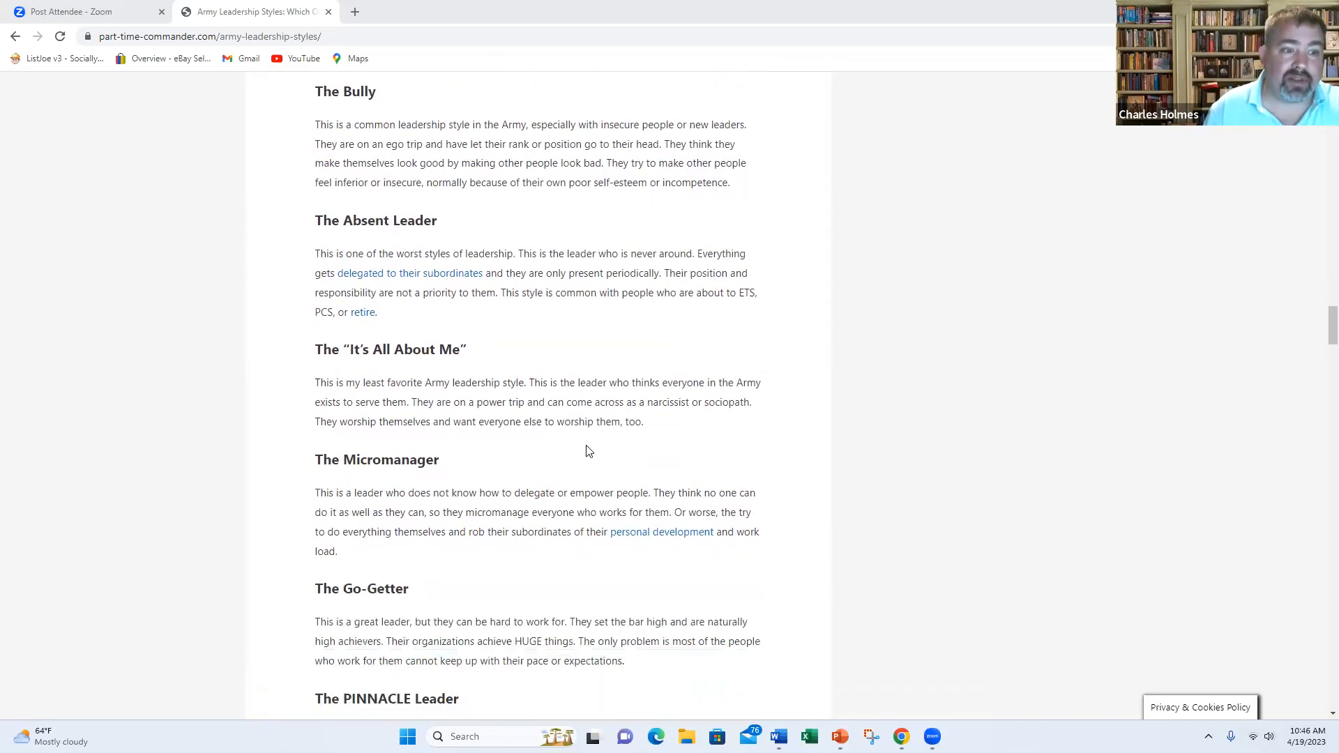
pyautogui.moveTo(600, 415)
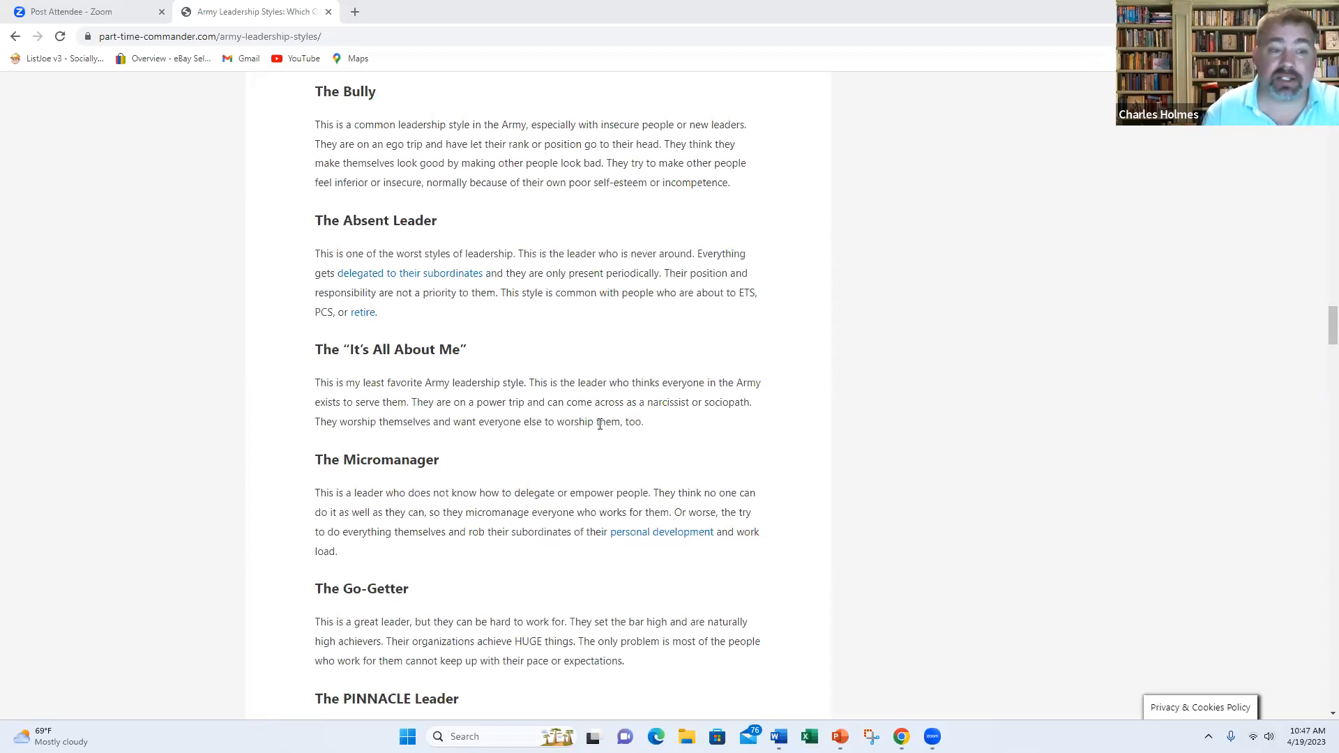
pyautogui.scroll(-3)
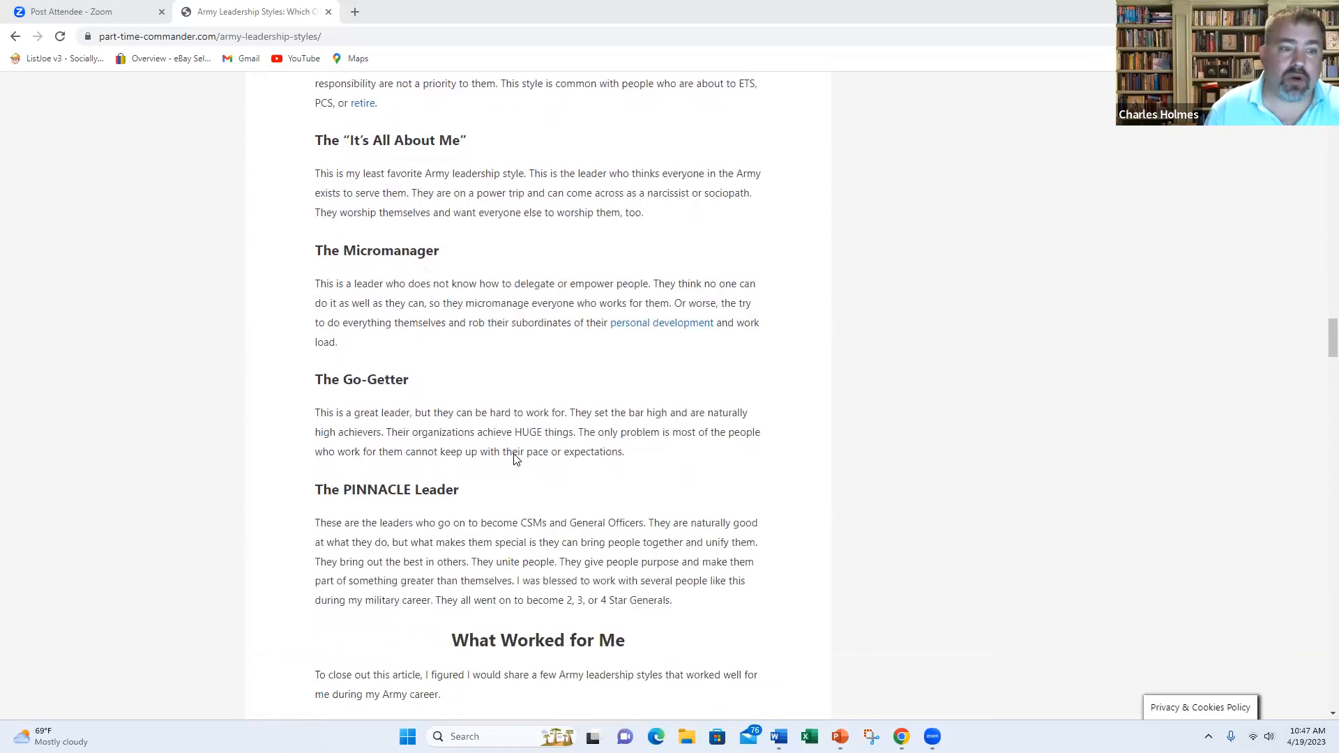
pyautogui.scroll(-3)
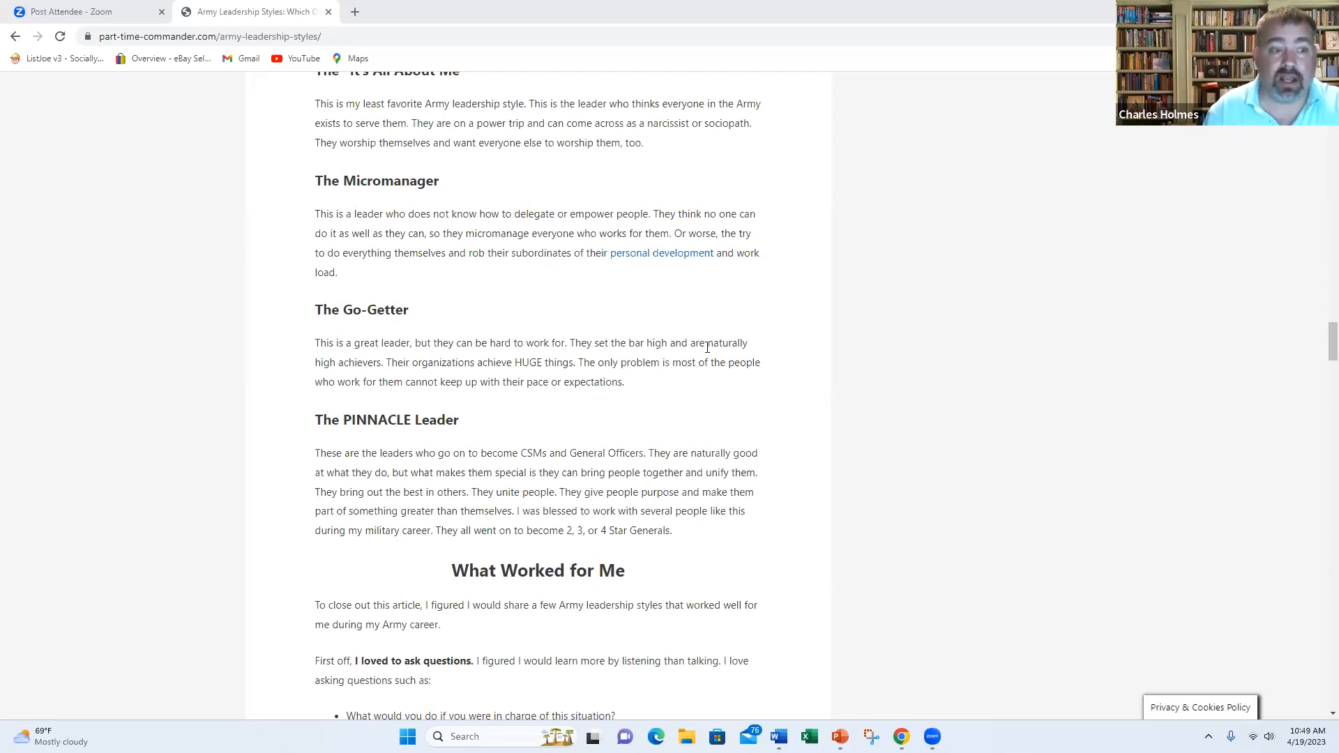
pyautogui.scroll(-3)
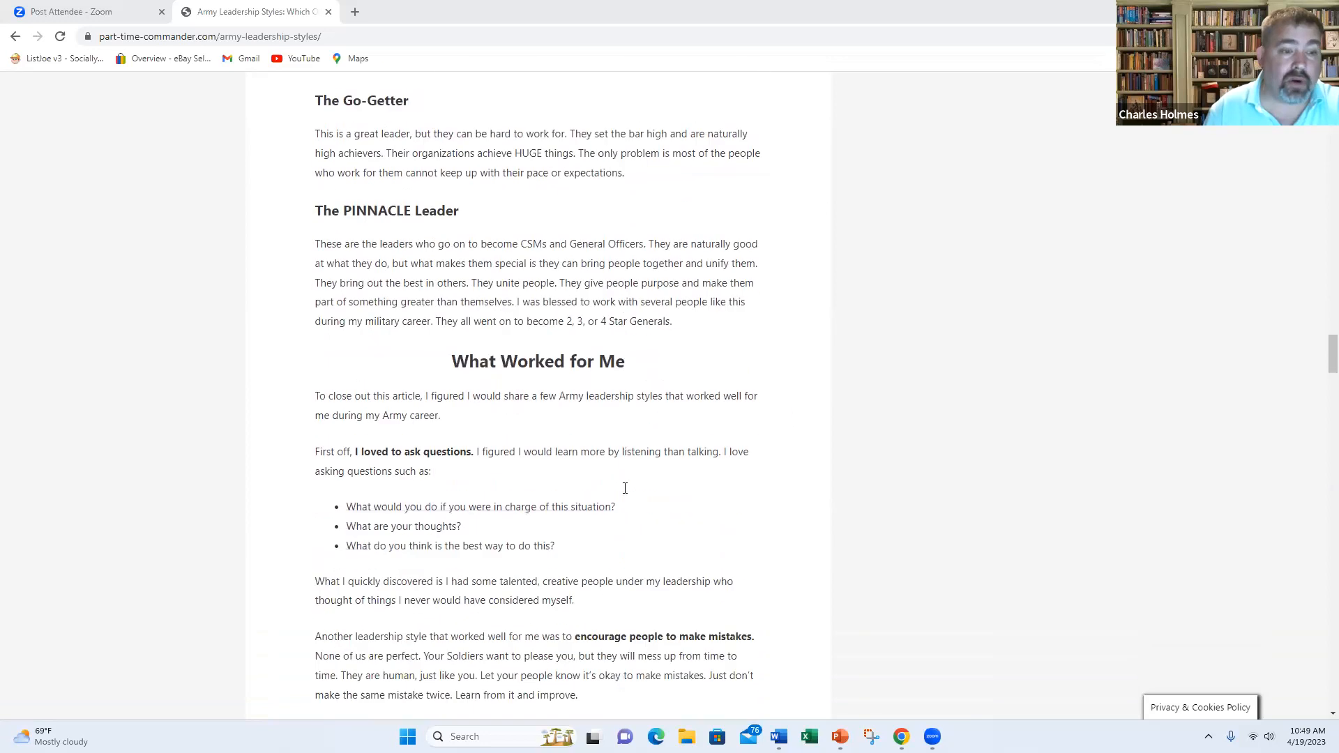
pyautogui.scroll(-3)
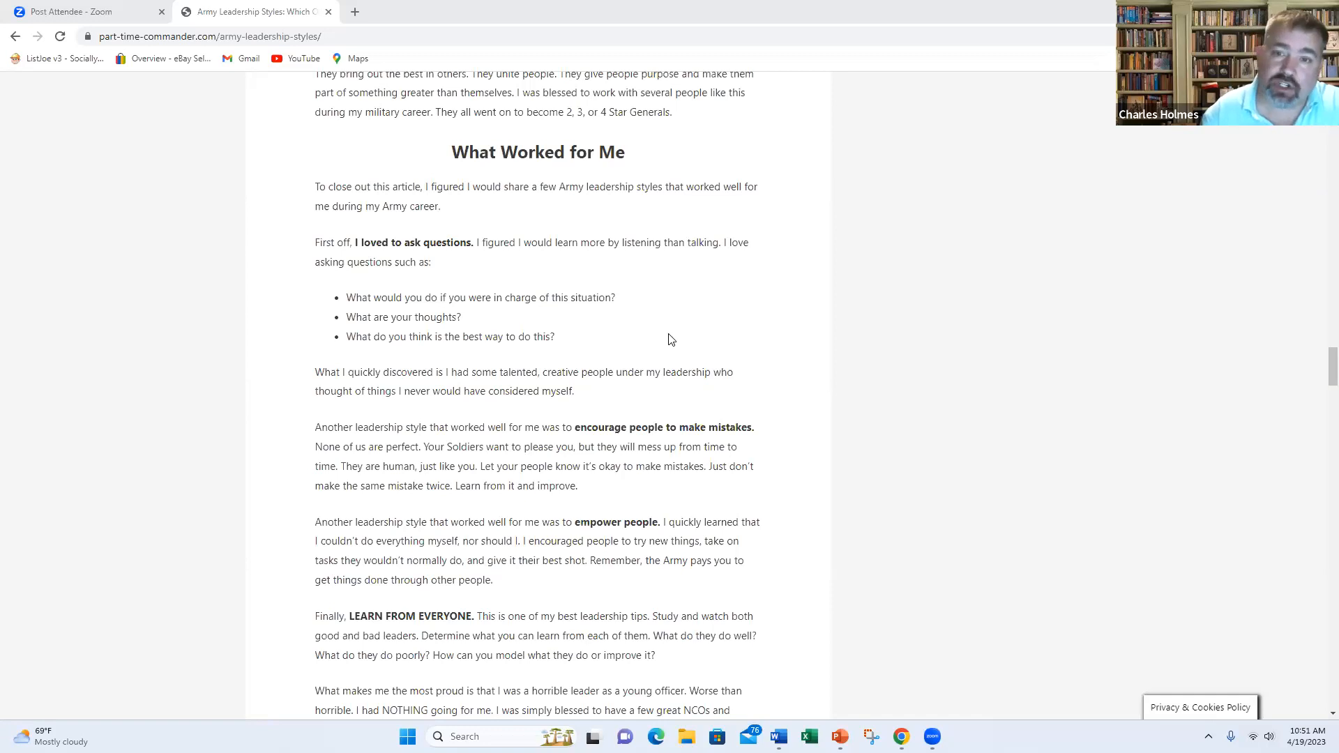
pyautogui.scroll(-3)
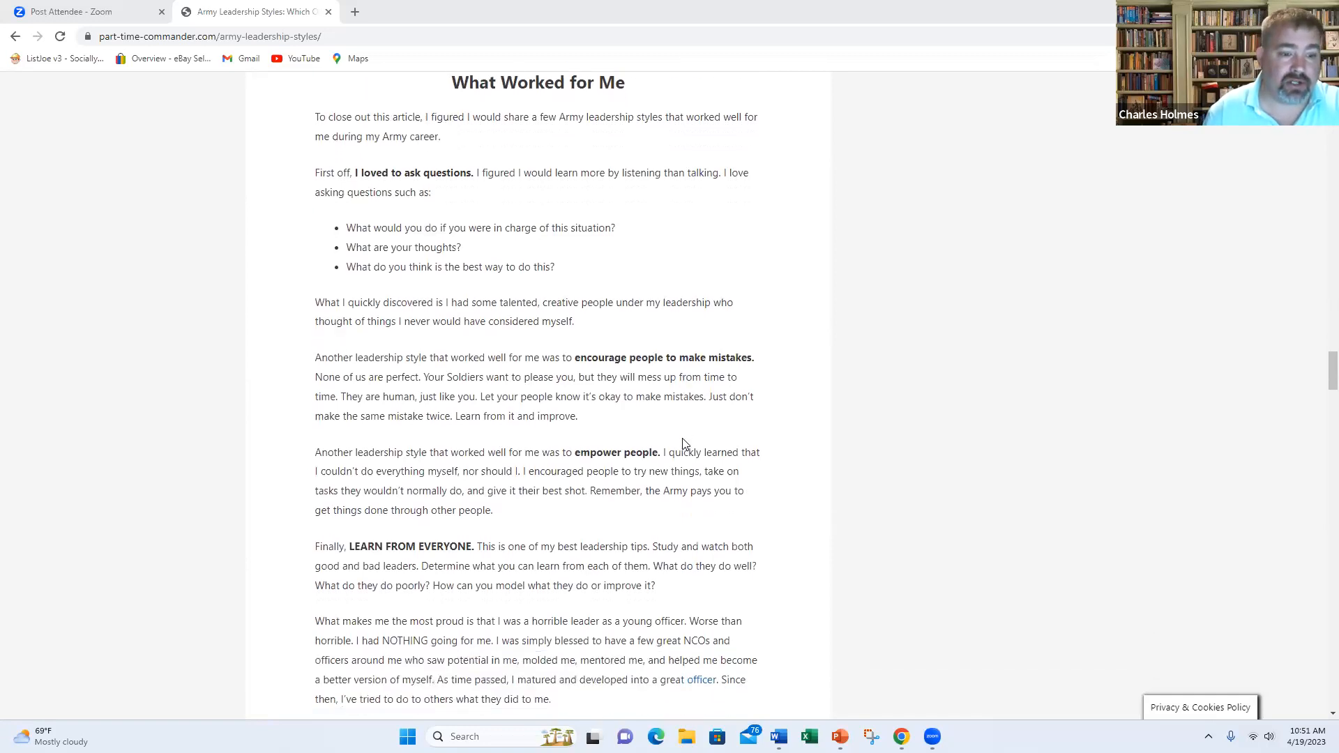
pyautogui.scroll(-3)
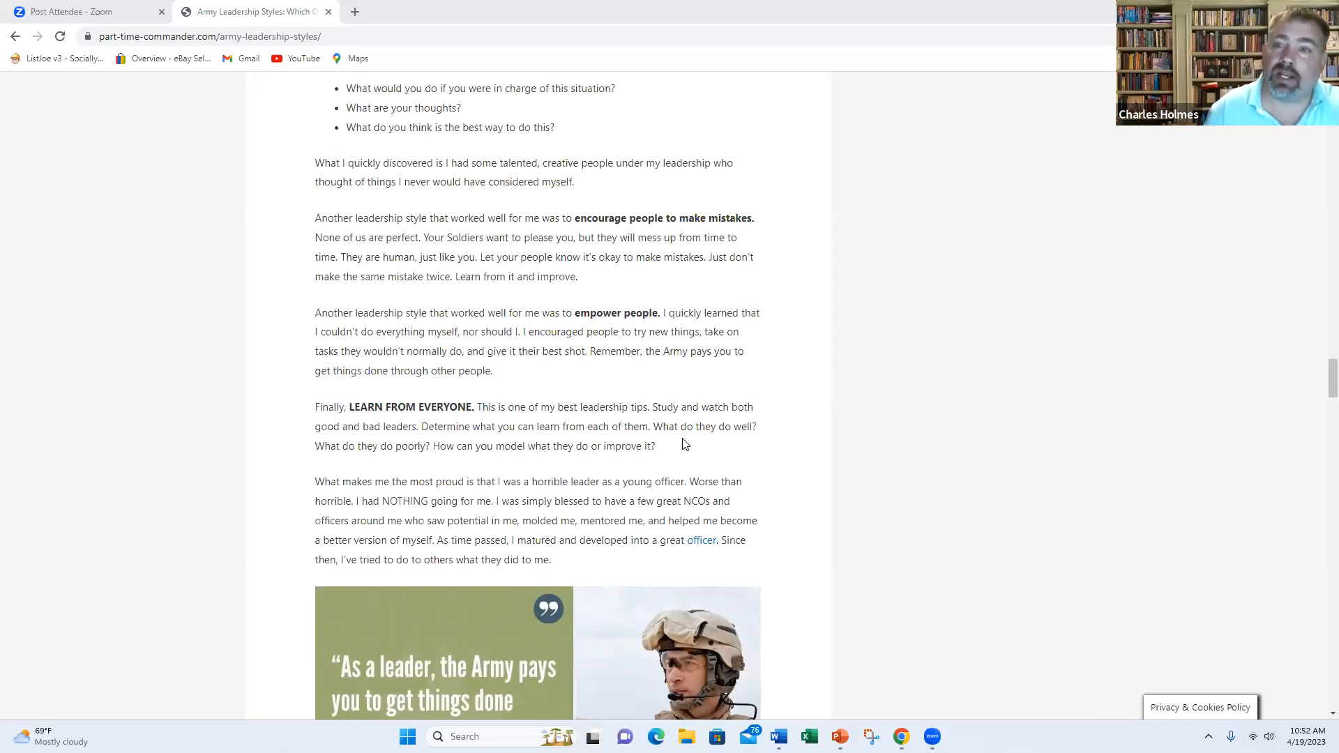
pyautogui.scroll(-3)
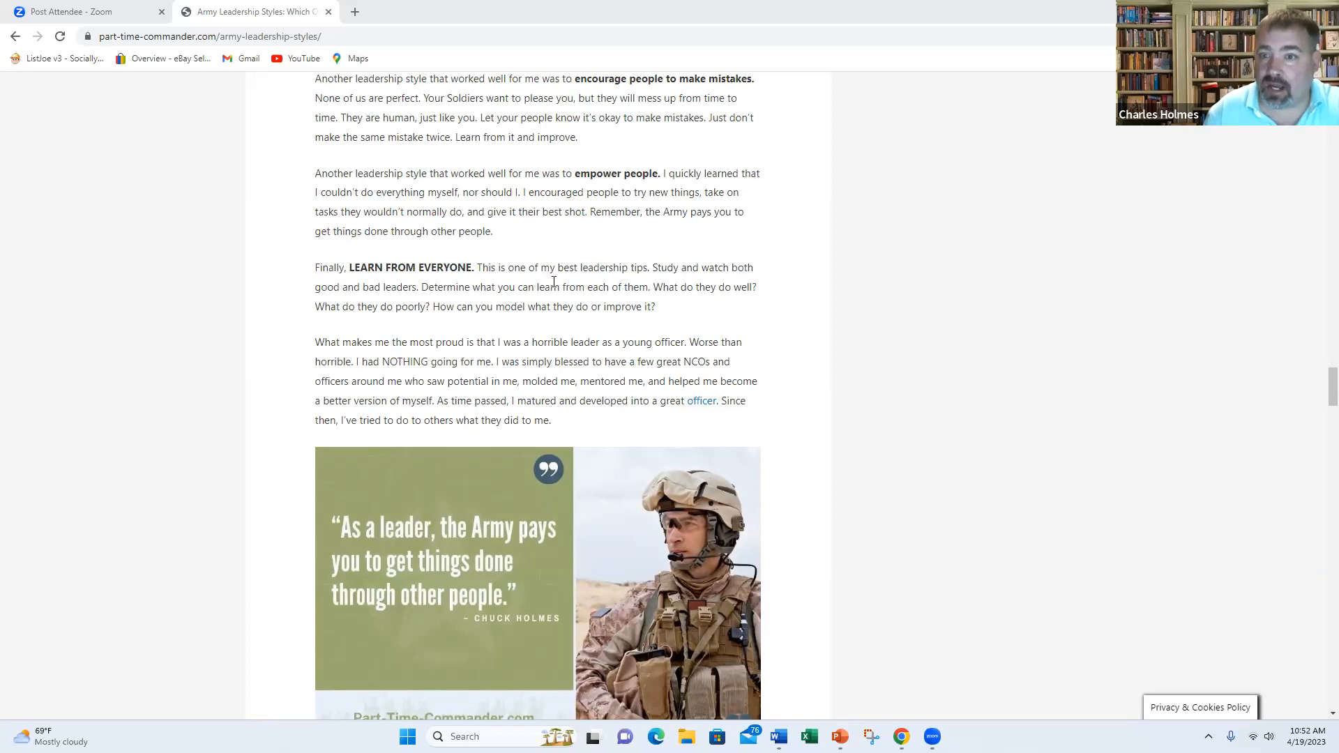
pyautogui.moveTo(563, 369)
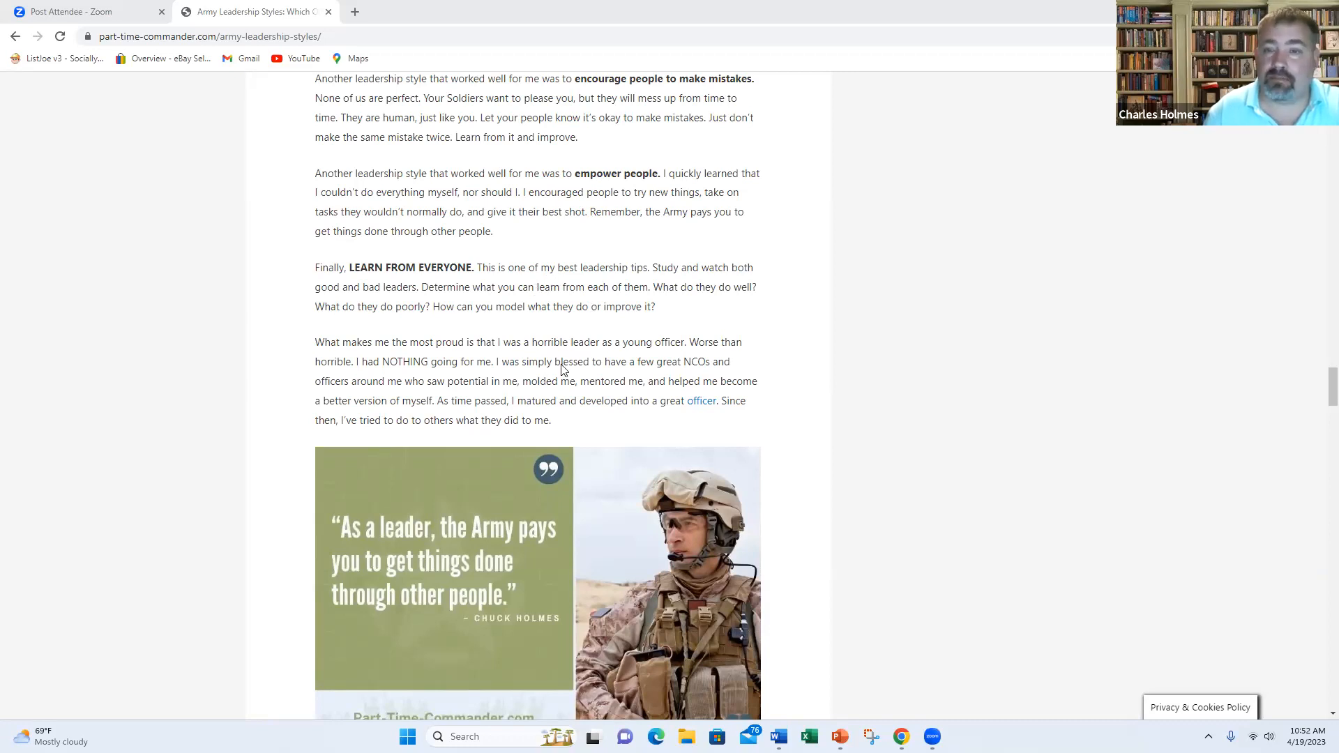
pyautogui.scroll(-3)
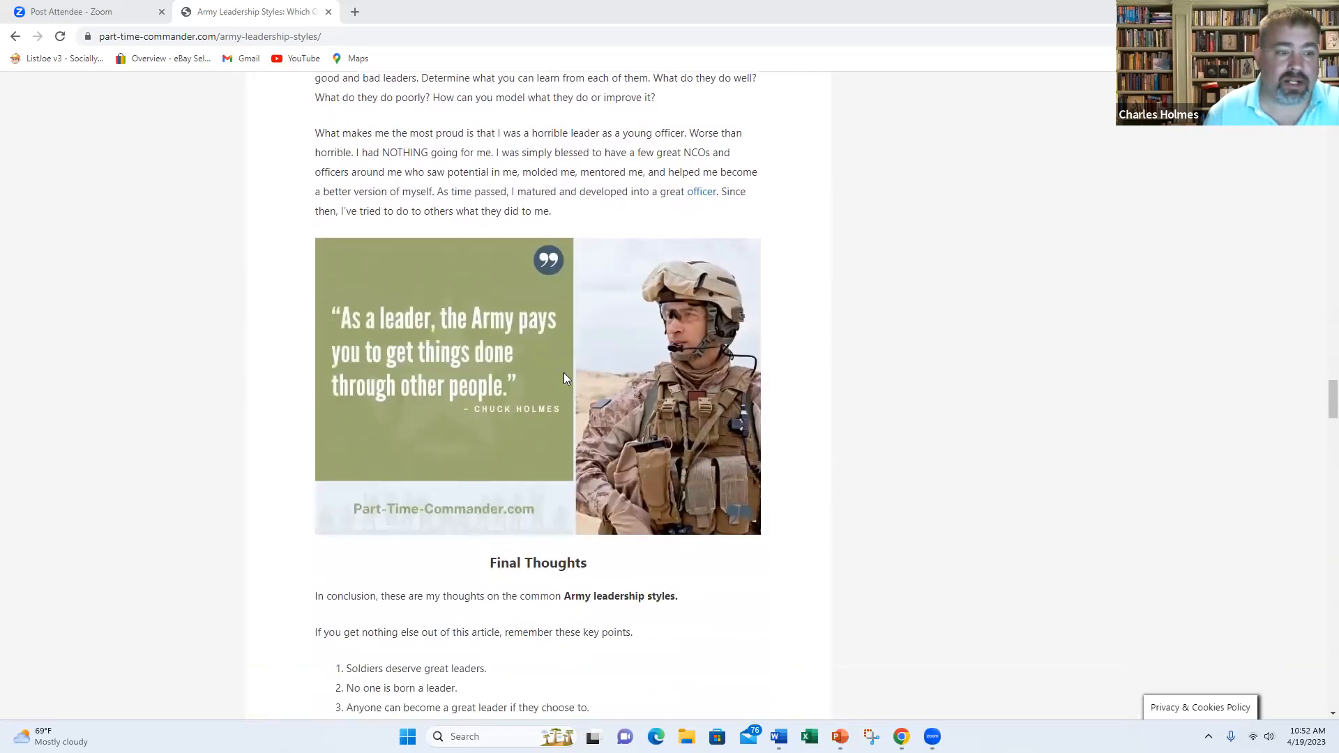
pyautogui.scroll(-3)
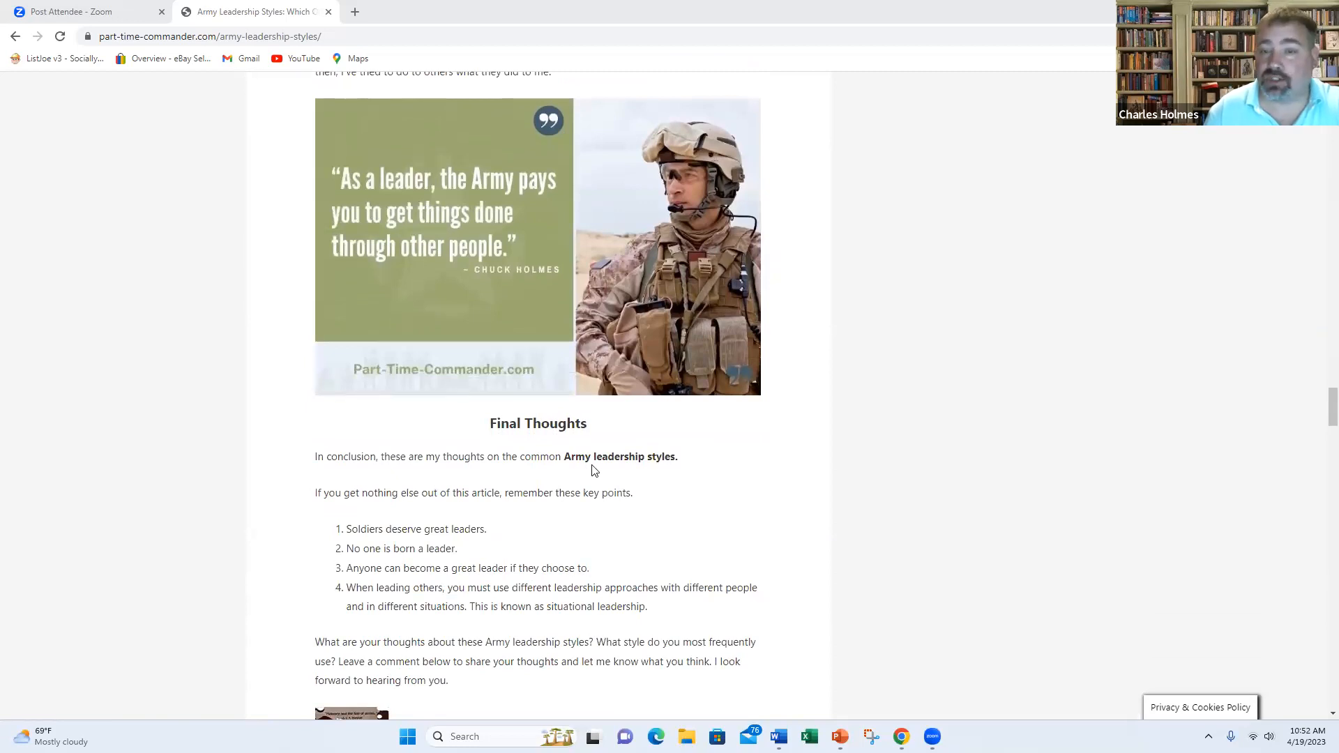
pyautogui.moveTo(595, 461)
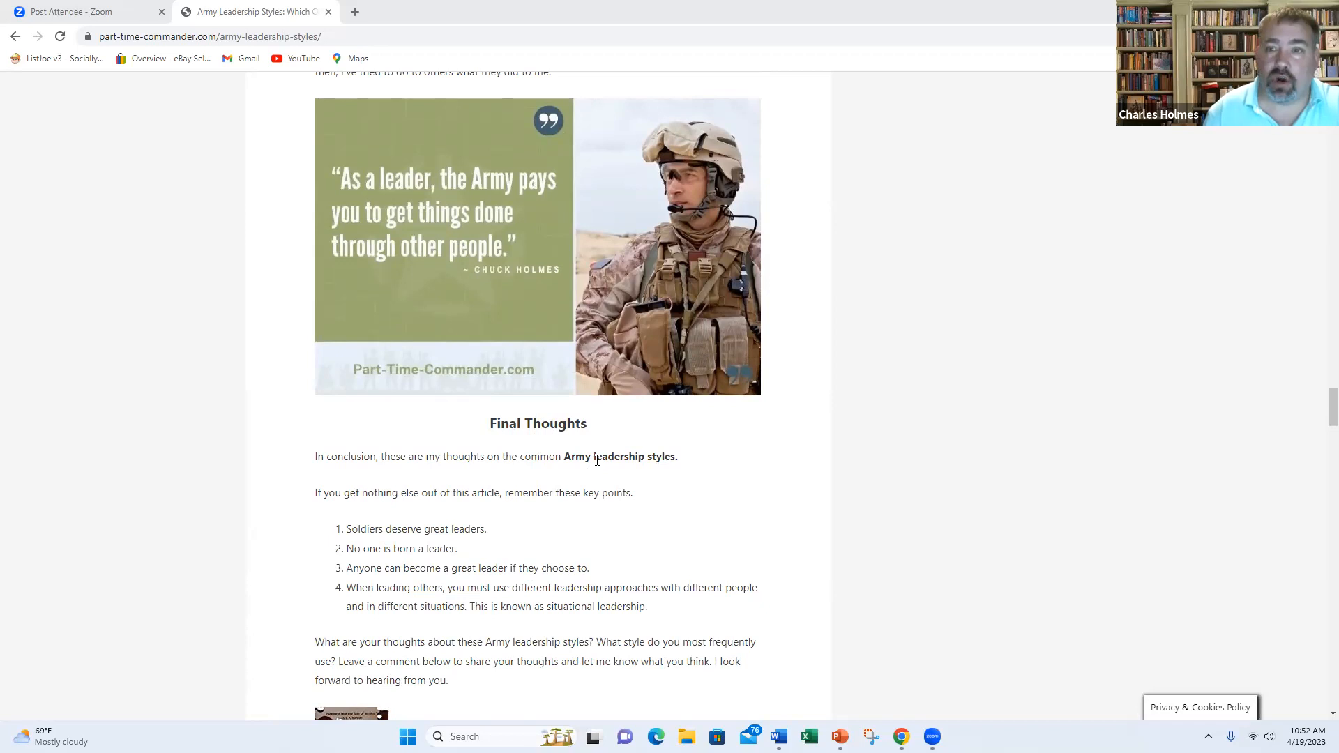
pyautogui.moveTo(600, 465)
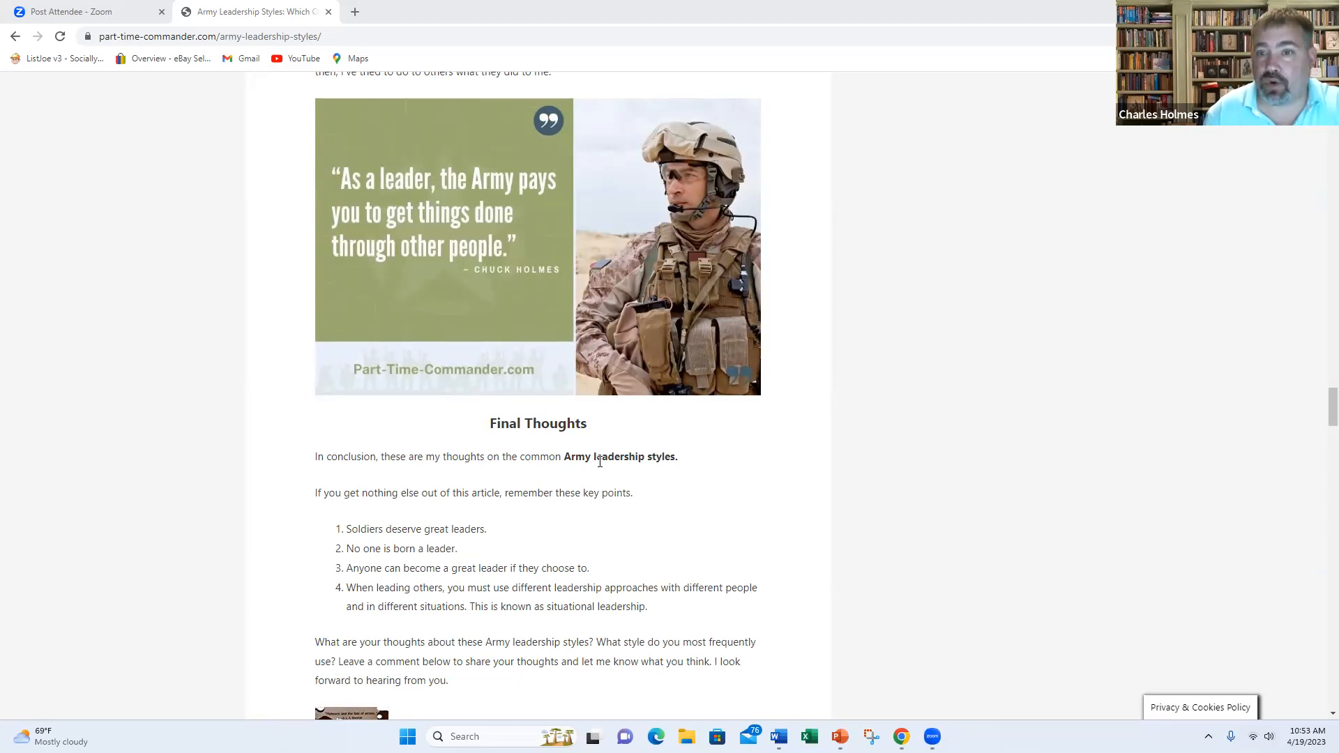
pyautogui.moveTo(598, 468)
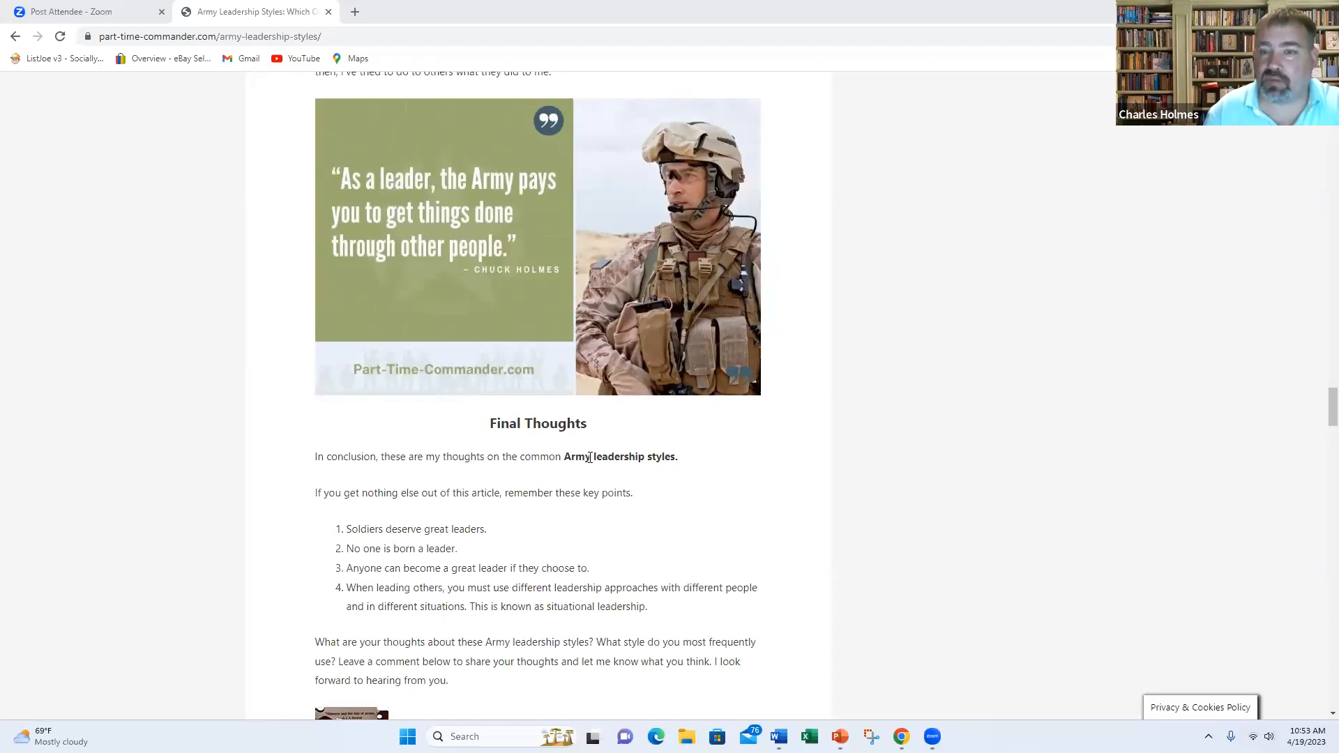
pyautogui.moveTo(594, 461)
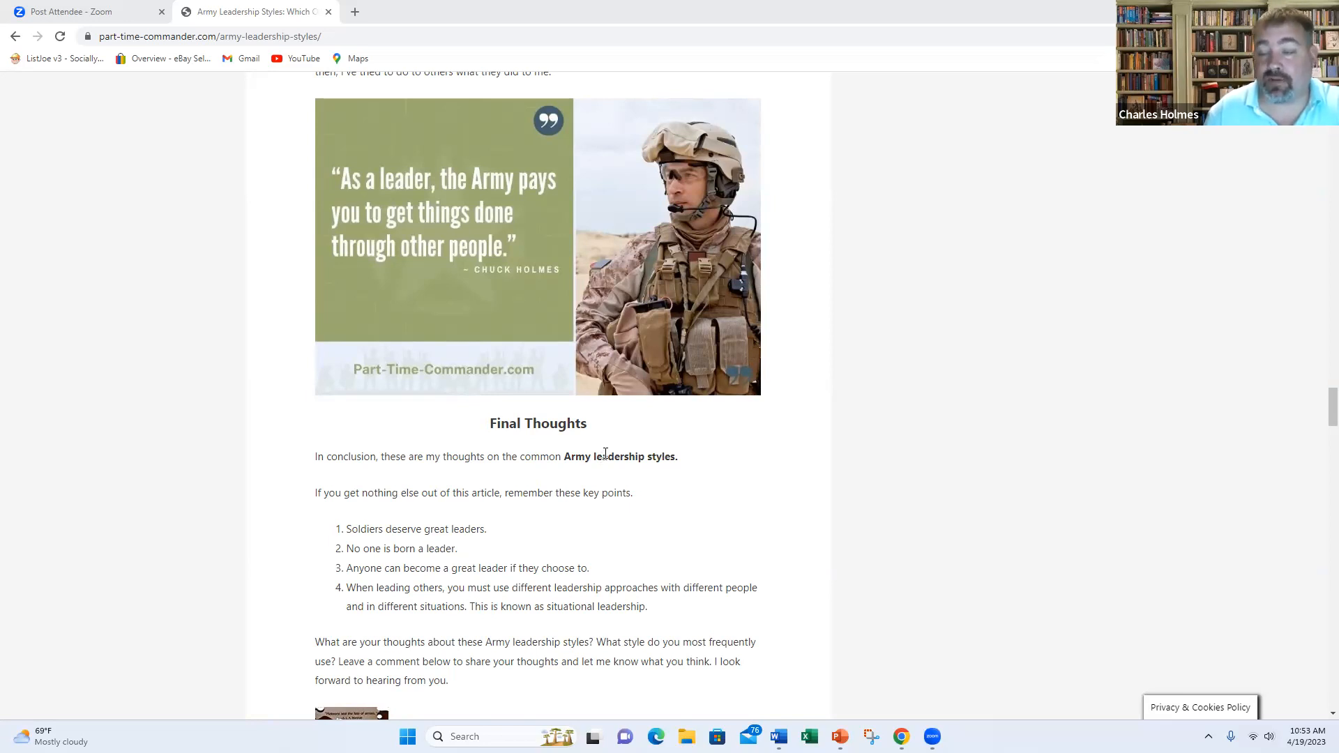
pyautogui.moveTo(802, 173)
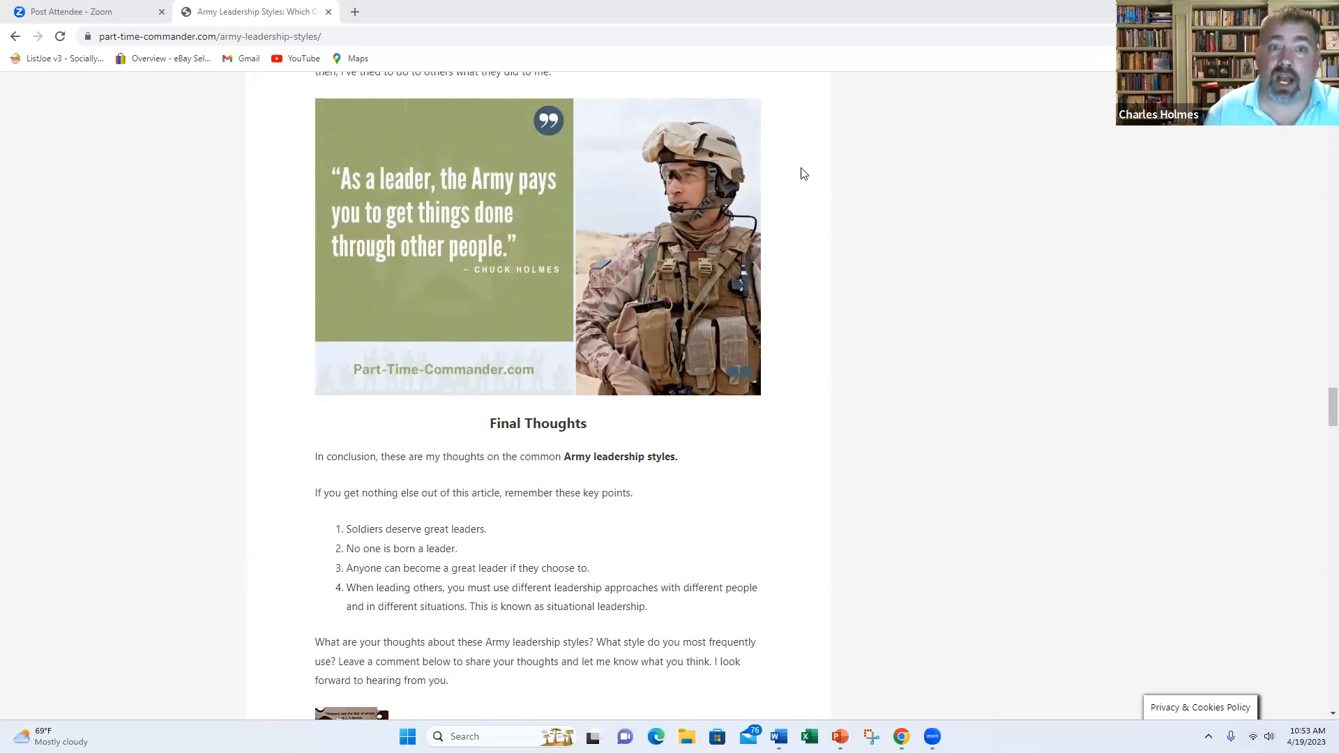
pyautogui.moveTo(788, 76)
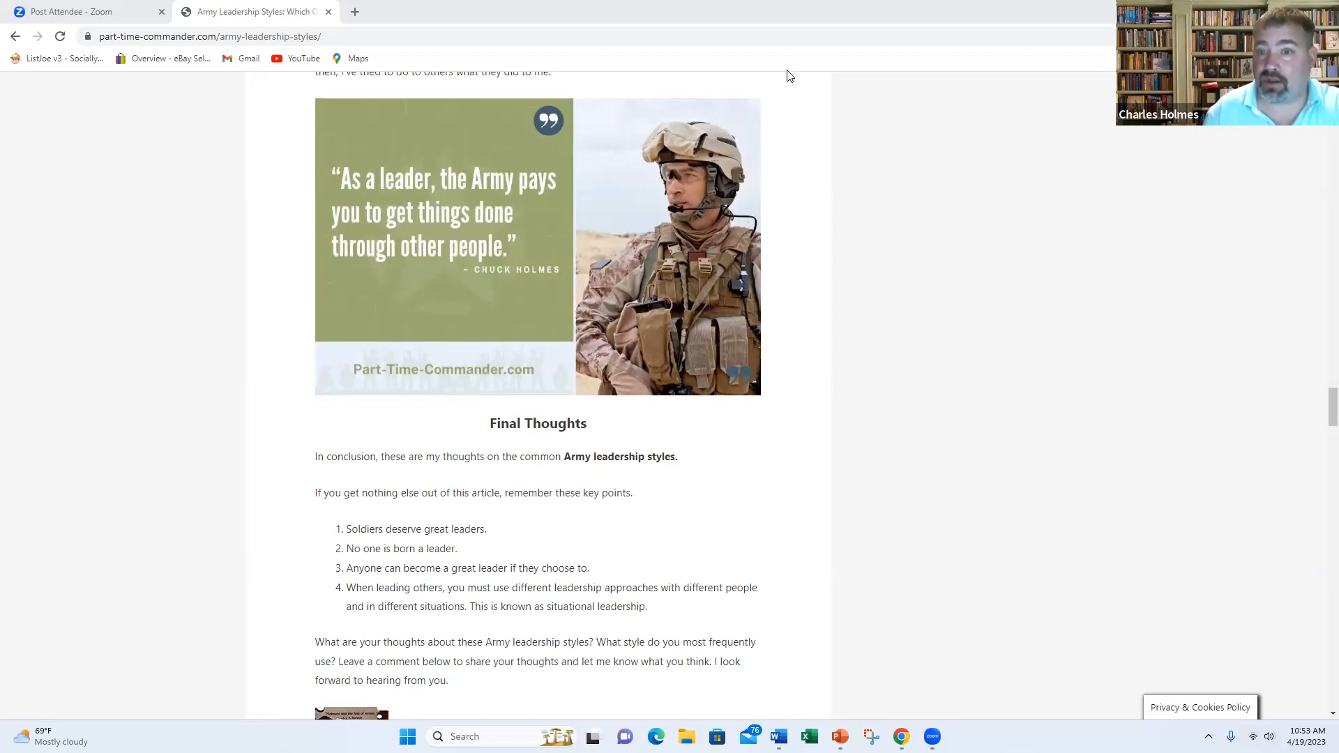